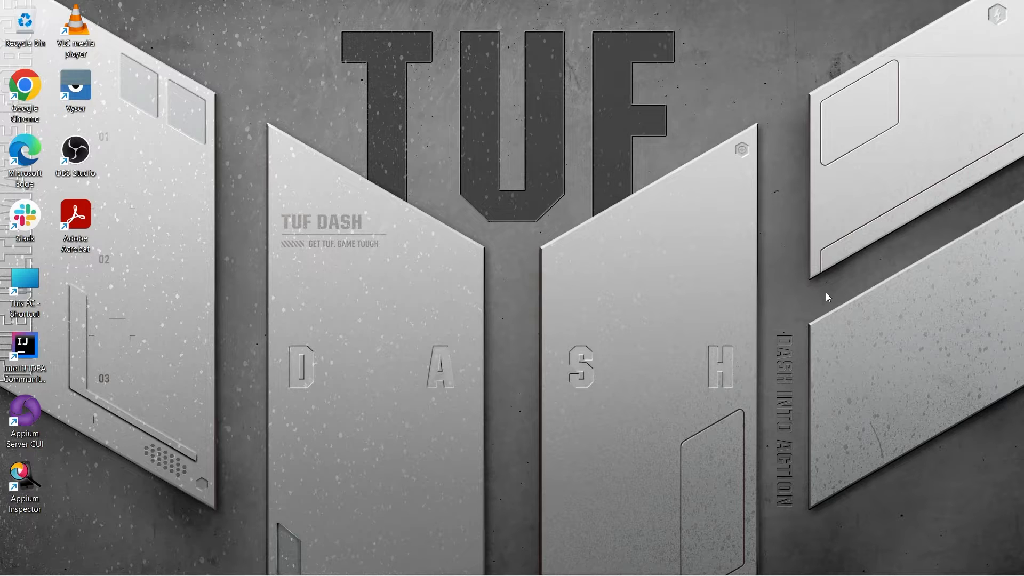
{"action": "mouse_move", "coordinate": [695, 532]}
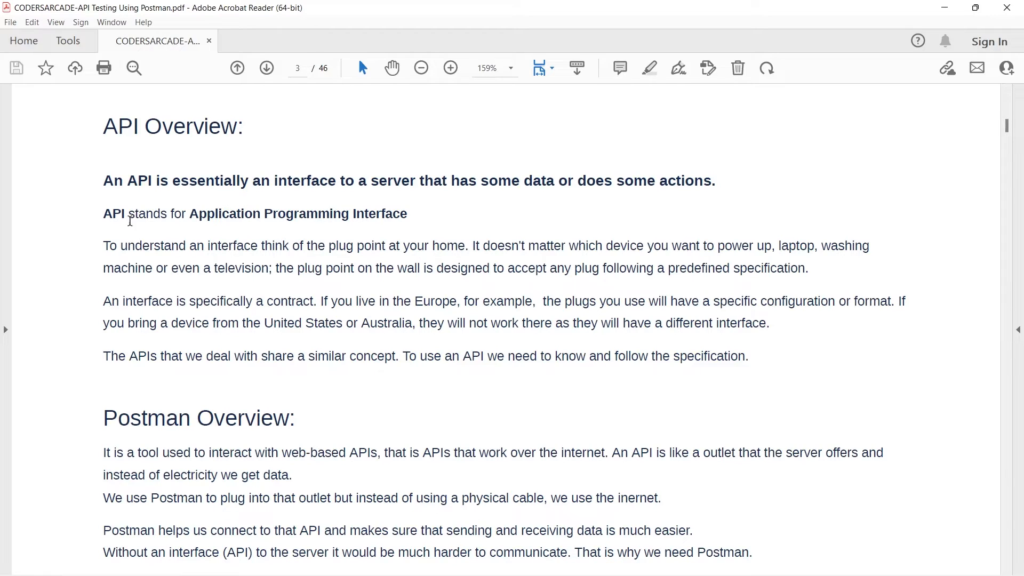
- Highlight the bold 'An API is essentially an interface…' definition sentence under API Overview
{"action": "left_click_drag", "start_coordinate": [102, 181], "coordinate": [270, 182]}
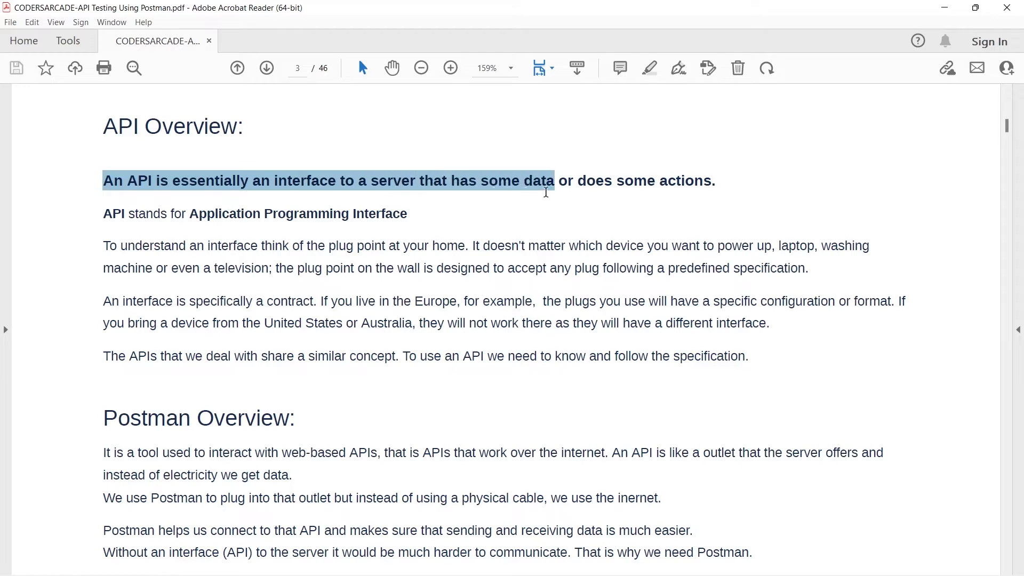
{"action": "left_click_drag", "start_coordinate": [546, 181], "coordinate": [715, 181]}
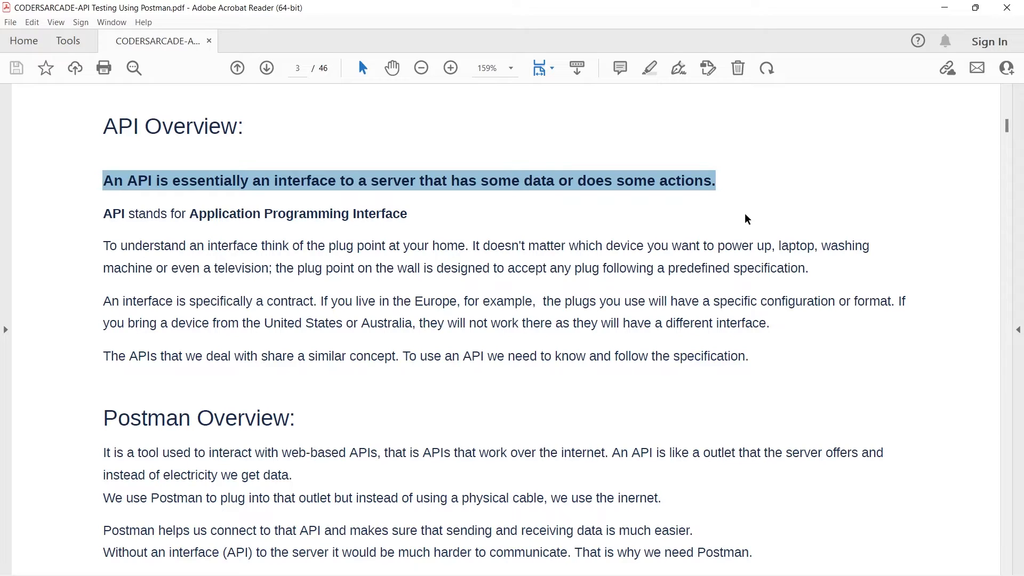
{"action": "scroll", "scroll_direction": "down", "scroll_amount": 3}
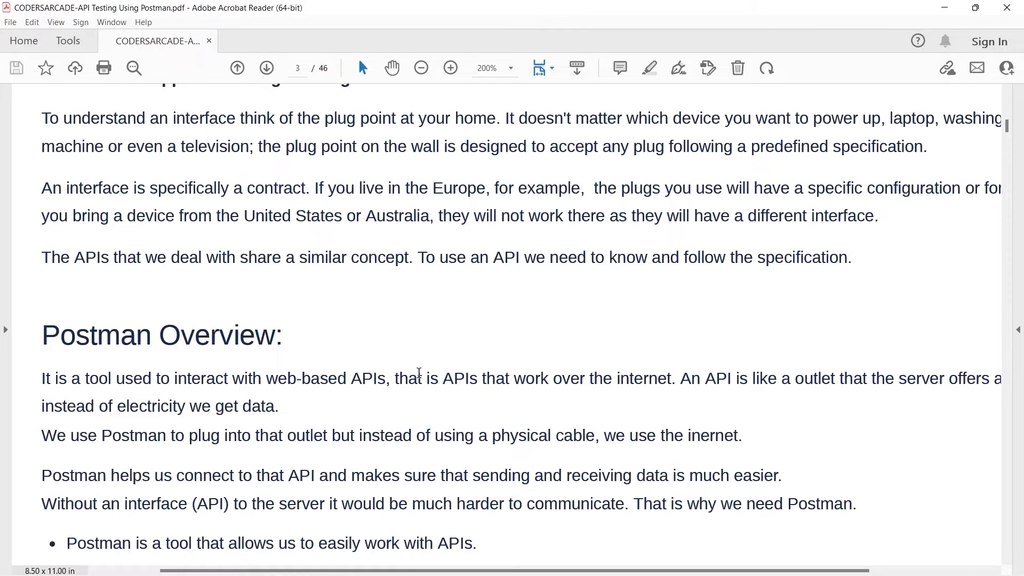
{"action": "left_click", "coordinate": [421, 68]}
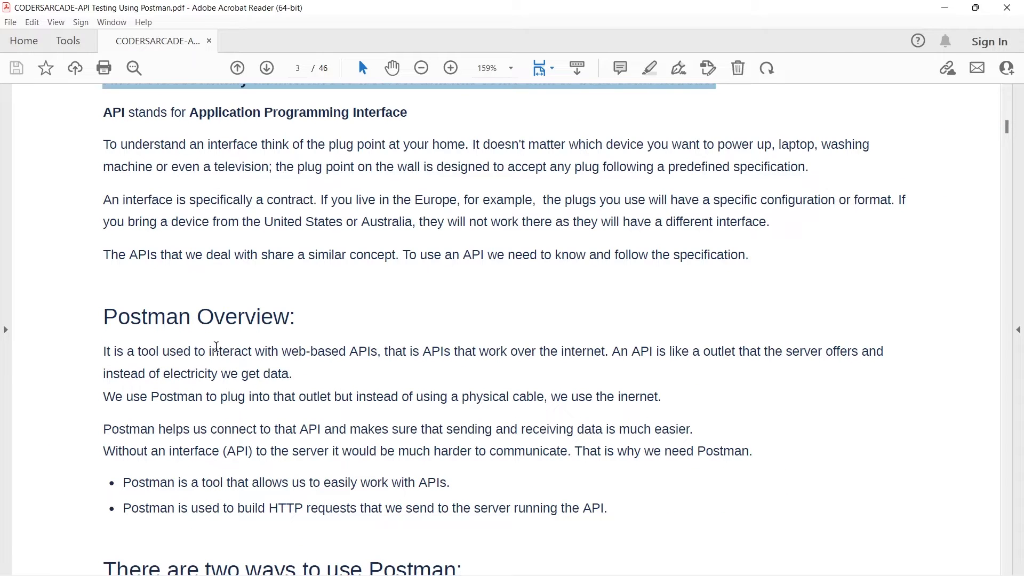
{"action": "double_click", "coordinate": [363, 351]}
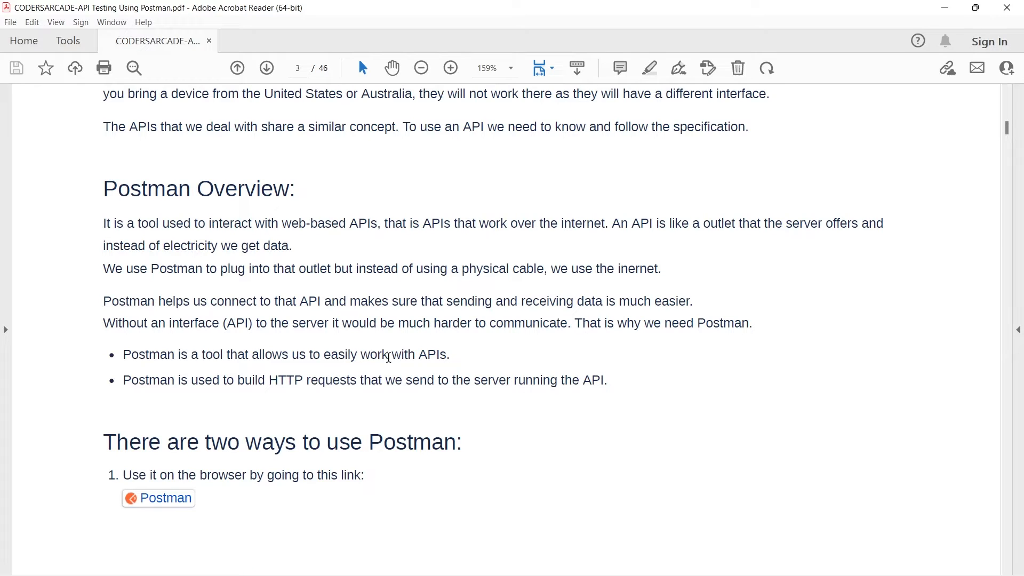
{"action": "left_click", "coordinate": [379, 223]}
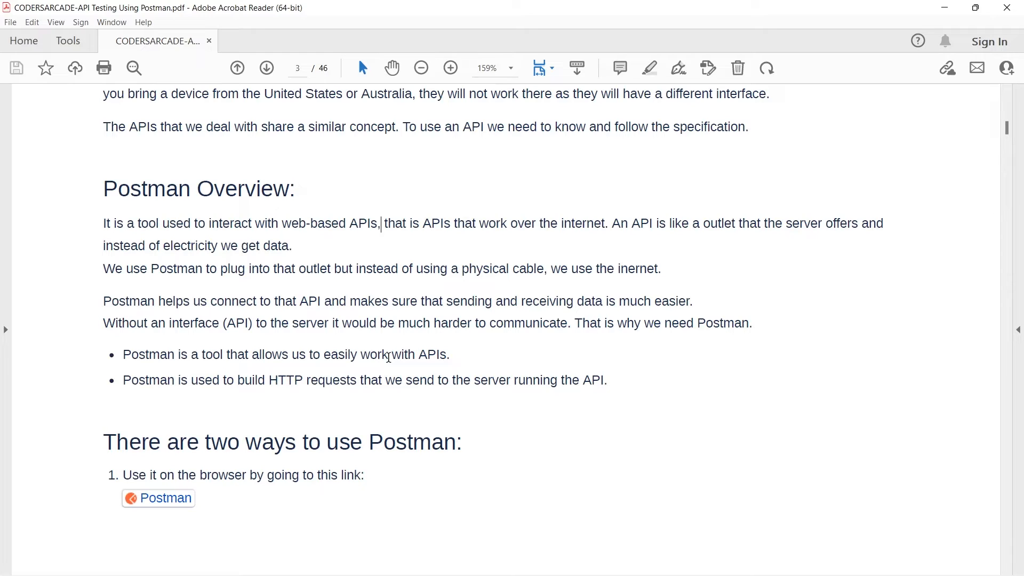
{"action": "mouse_move", "coordinate": [405, 362]}
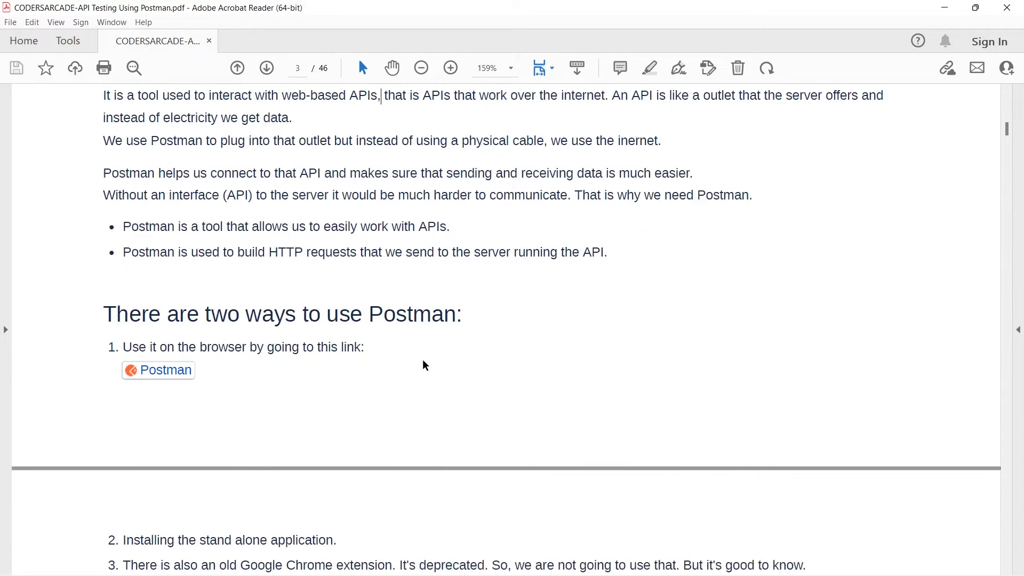
{"action": "scroll", "scroll_direction": "down", "scroll_amount": 3}
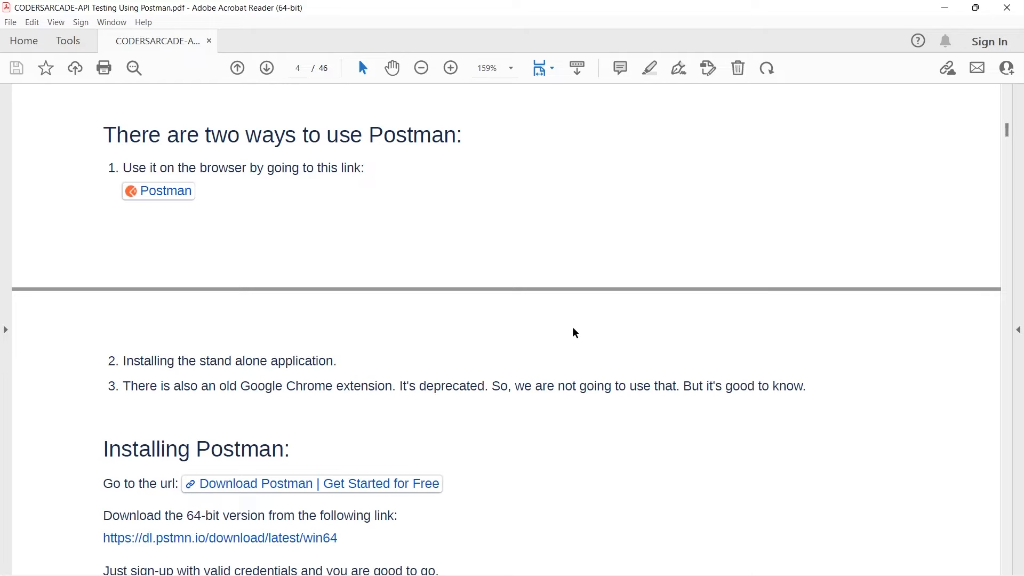
{"action": "scroll", "scroll_direction": "down", "scroll_amount": 3}
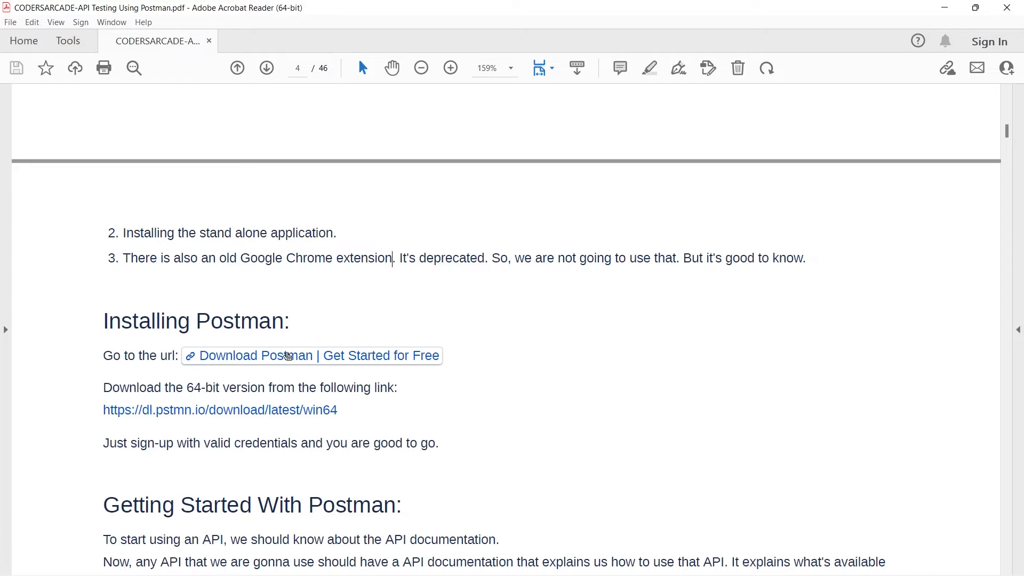
{"action": "mouse_move", "coordinate": [510, 457]}
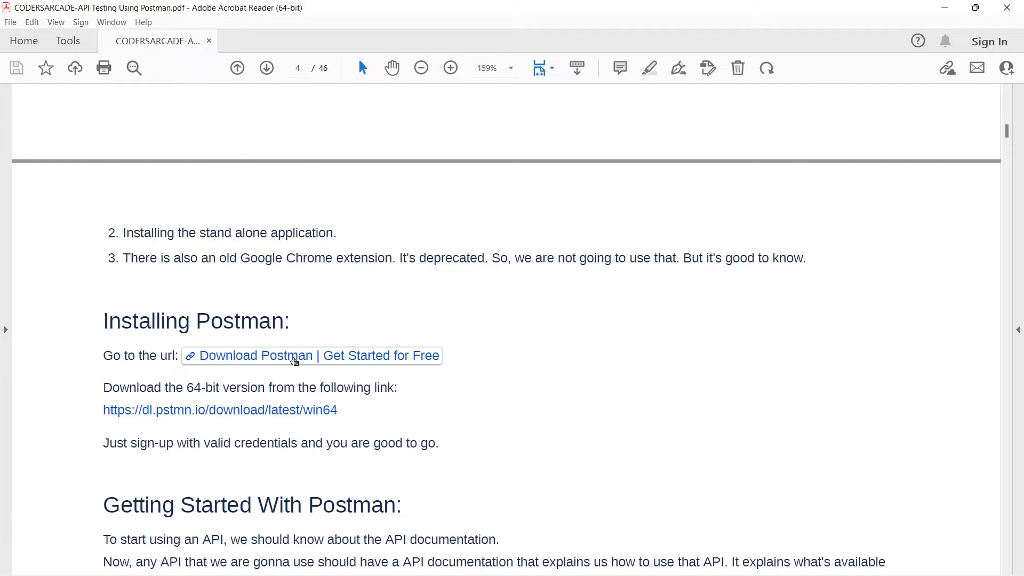
{"action": "mouse_move", "coordinate": [312, 355]}
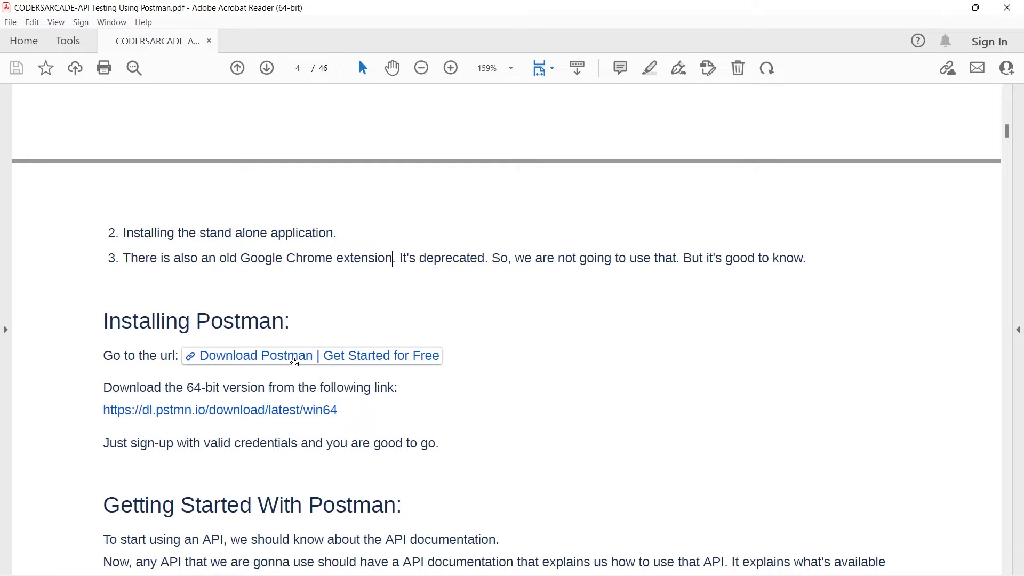
- From the Postman downloads page, get the Windows 64-bit installer and launch the .exe
{"action": "left_click", "coordinate": [313, 356]}
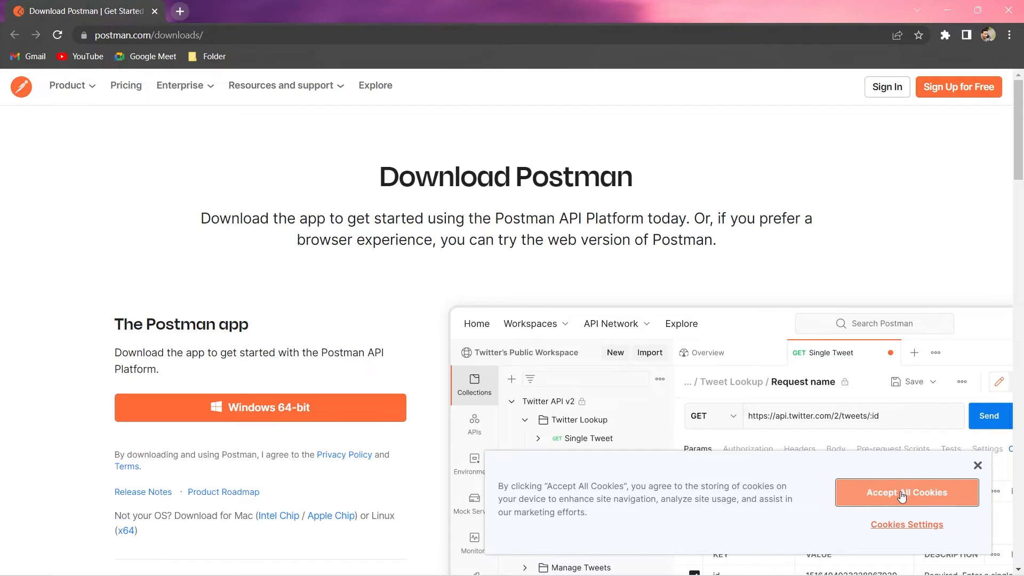
{"action": "left_click", "coordinate": [906, 493]}
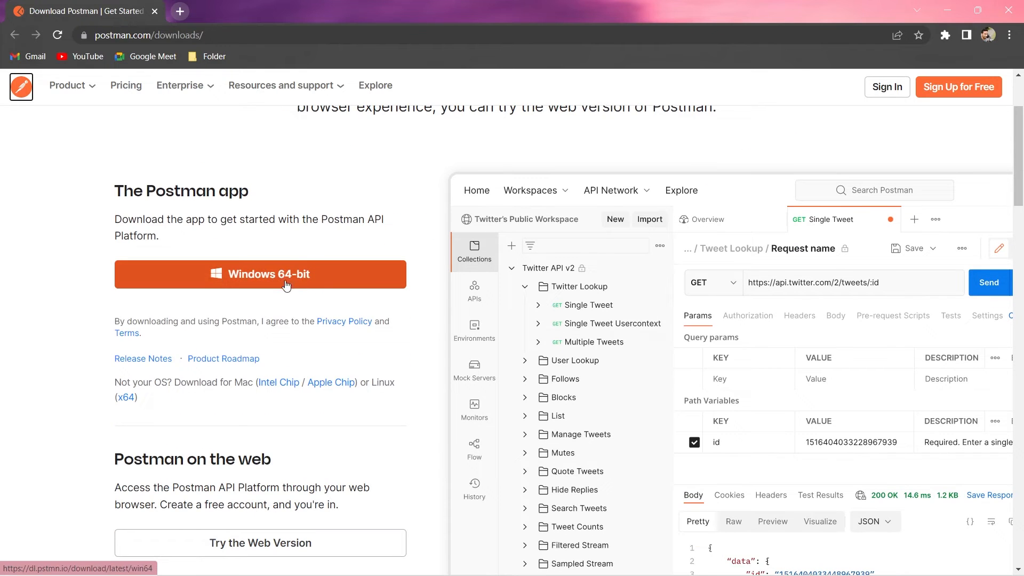
{"action": "left_click", "coordinate": [261, 275]}
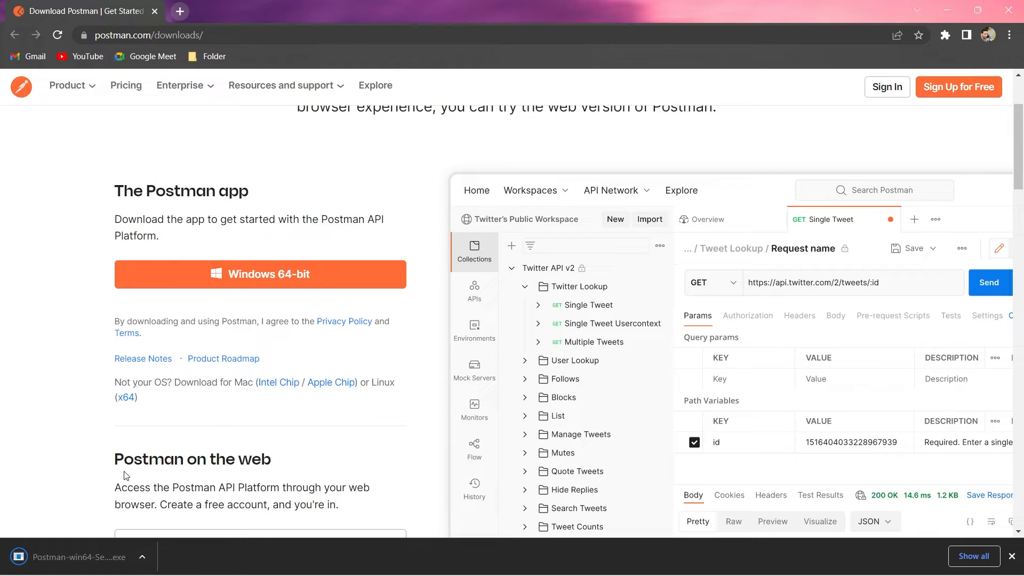
{"action": "mouse_move", "coordinate": [43, 542]}
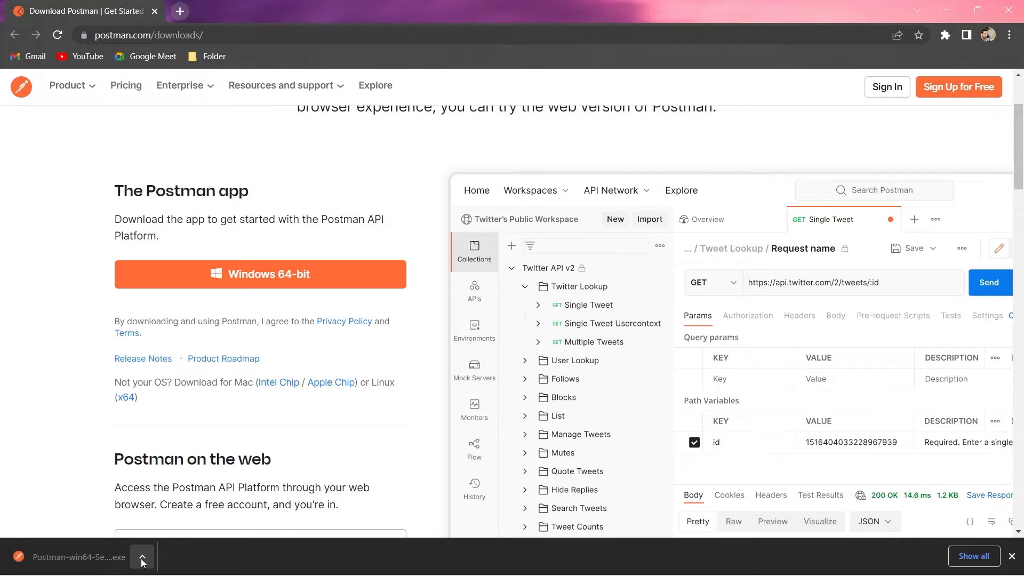
{"action": "left_click", "coordinate": [142, 557]}
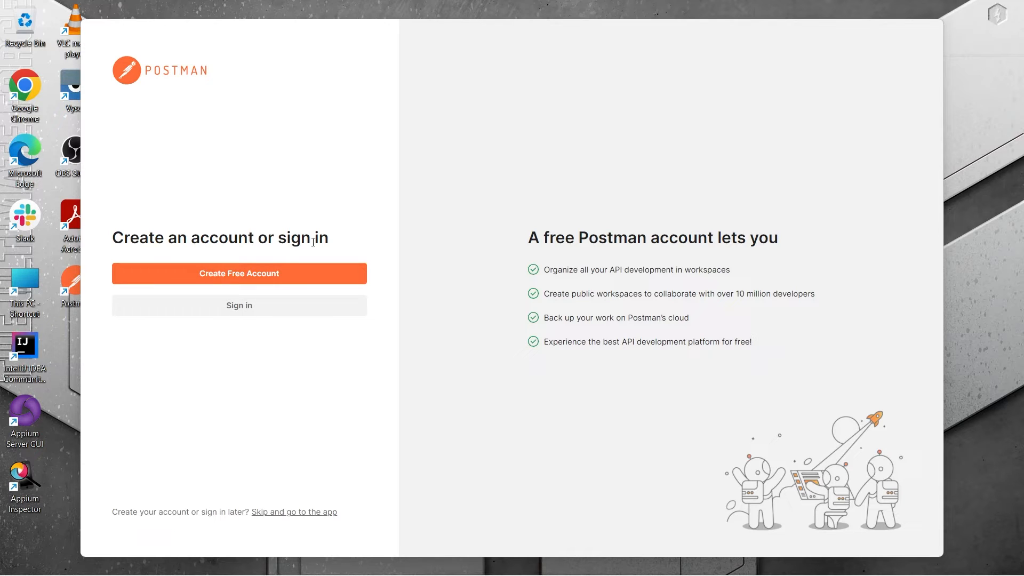
{"action": "mouse_move", "coordinate": [403, 453]}
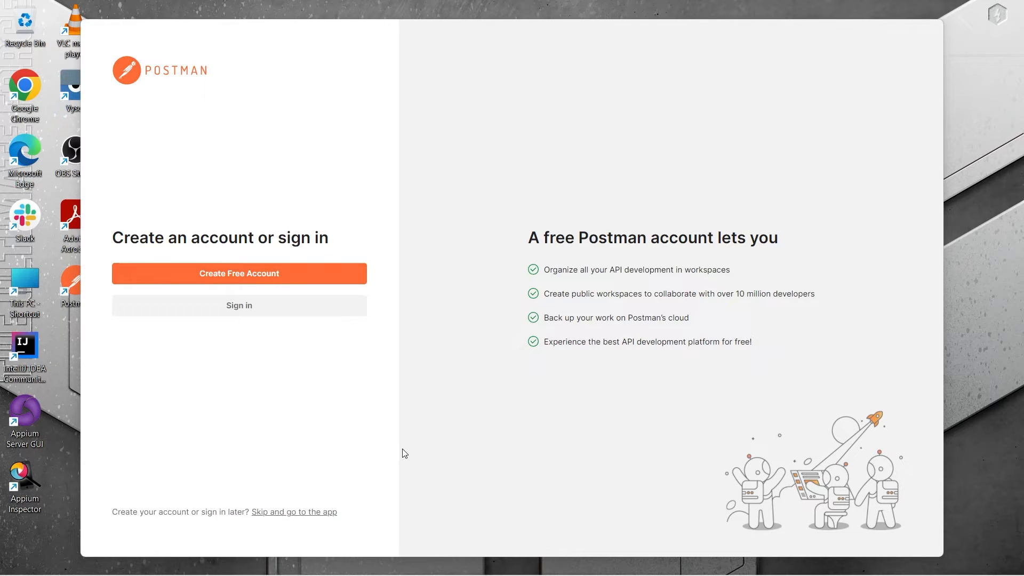
{"action": "mouse_move", "coordinate": [264, 368]}
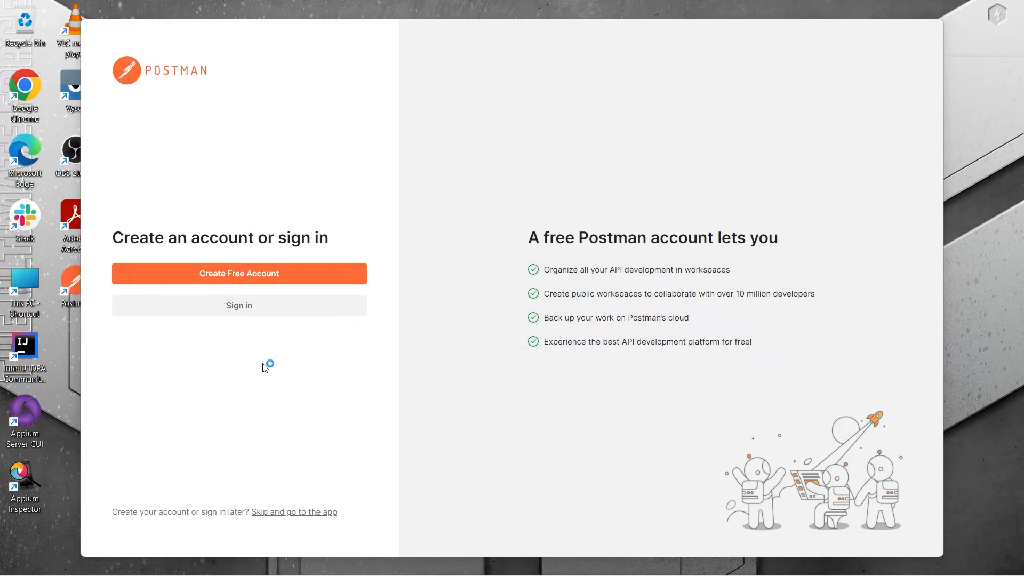
{"action": "mouse_move", "coordinate": [257, 310]}
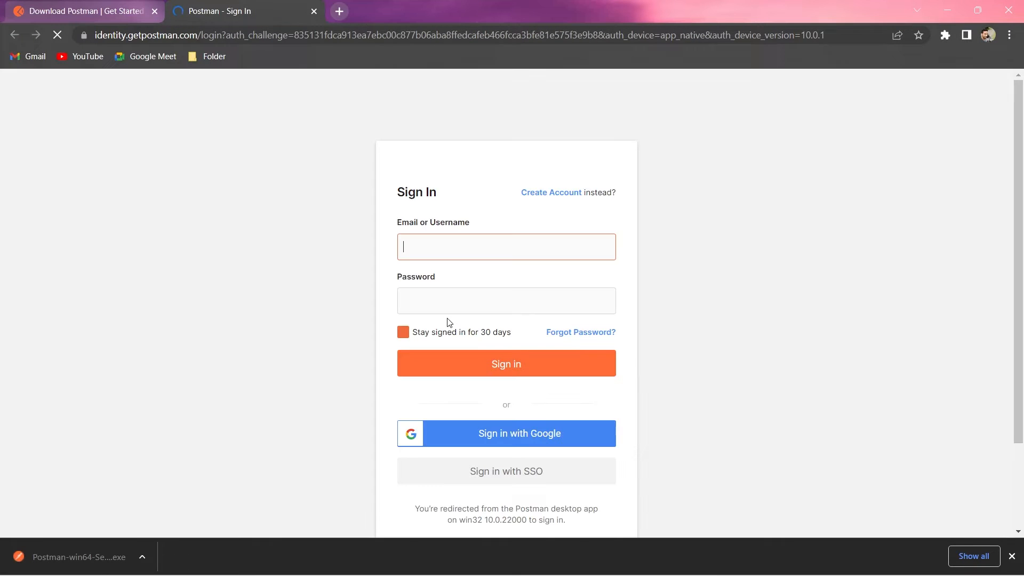
- Sign in to Postman with the Google account, staying signed in for 30 days
{"action": "left_click", "coordinate": [403, 332]}
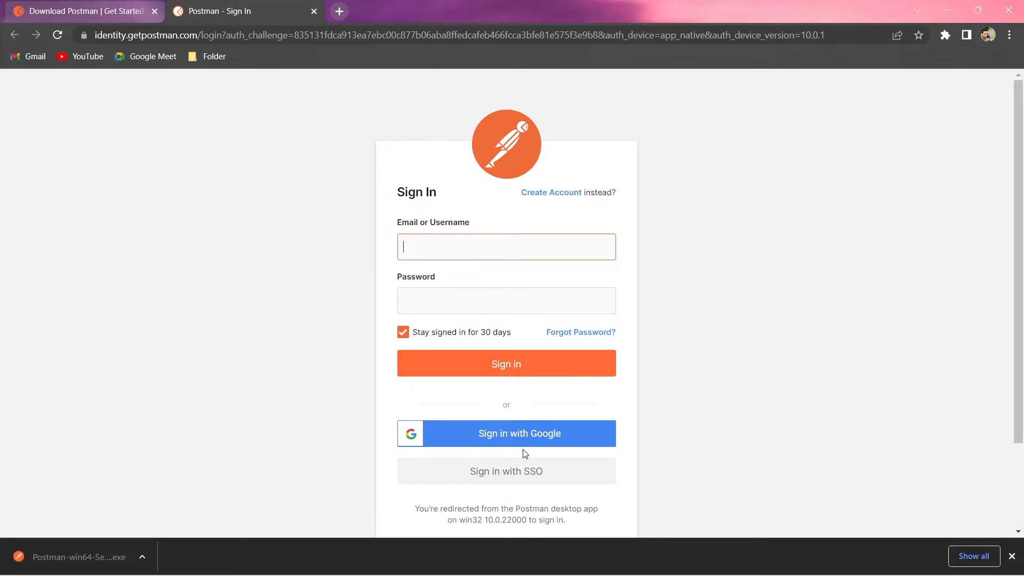
{"action": "left_click", "coordinate": [505, 433]}
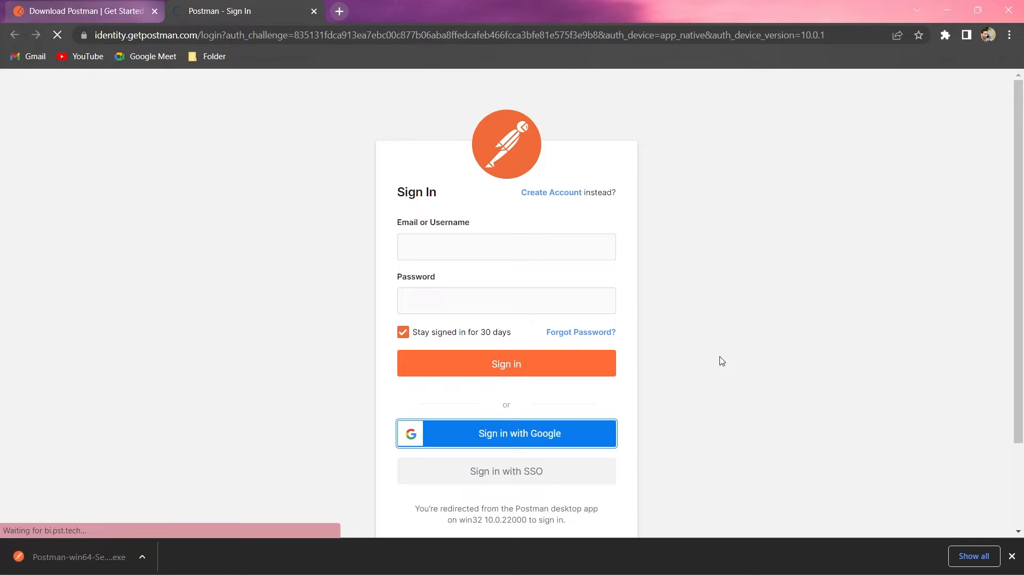
{"action": "left_click", "coordinate": [505, 433]}
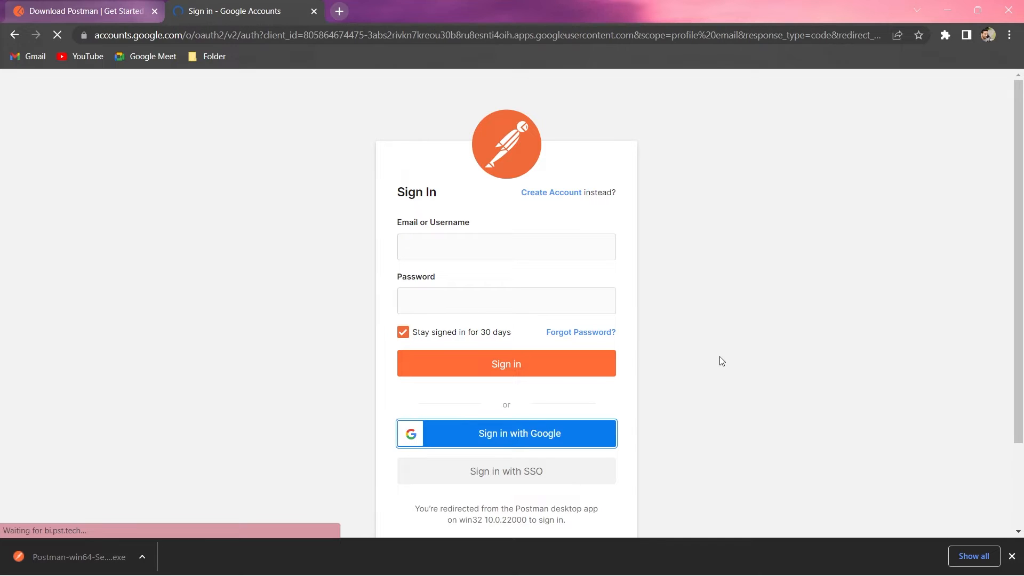
{"action": "left_click", "coordinate": [506, 433]}
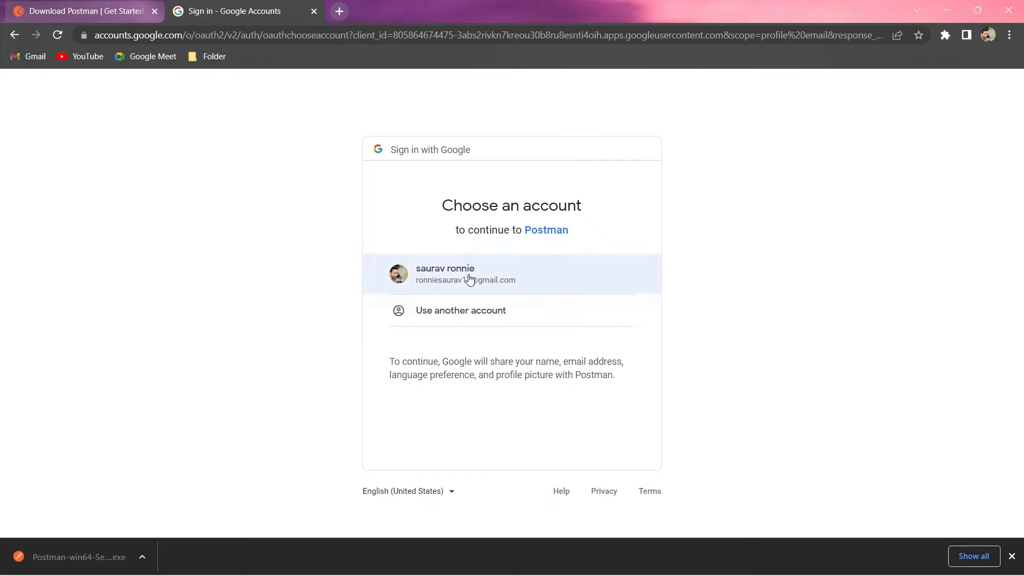
{"action": "left_click", "coordinate": [465, 274]}
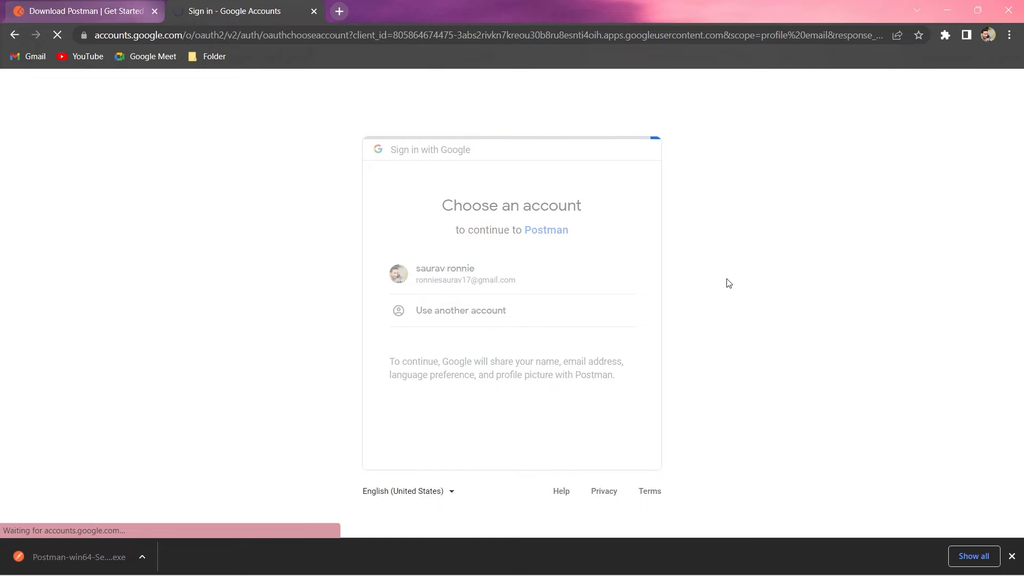
{"action": "left_click", "coordinate": [465, 274]}
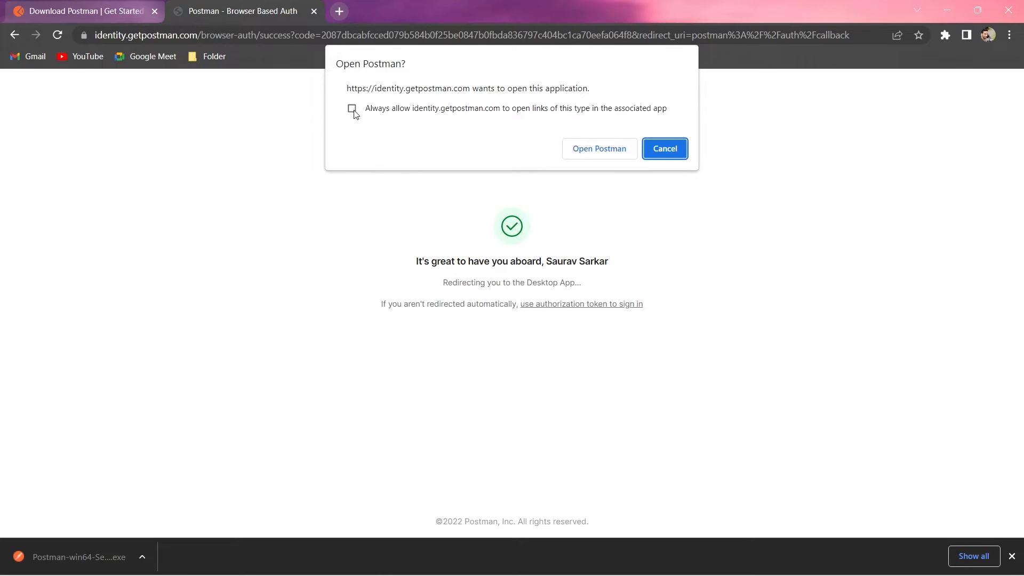
- Always allow identity.getpostman.com to open links and hand sign-in to the Postman app
{"action": "left_click", "coordinate": [351, 109]}
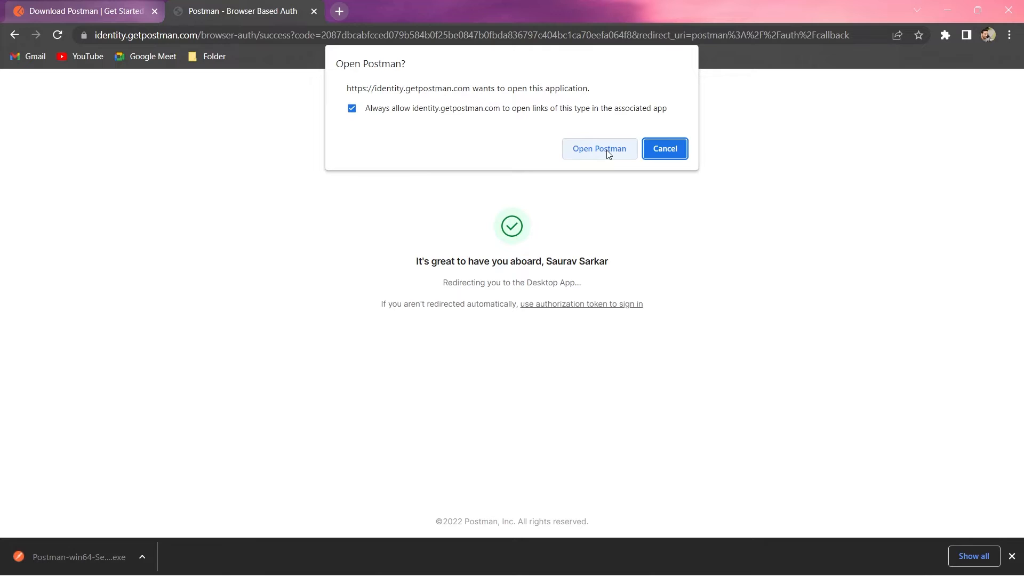
{"action": "mouse_move", "coordinate": [554, 272]}
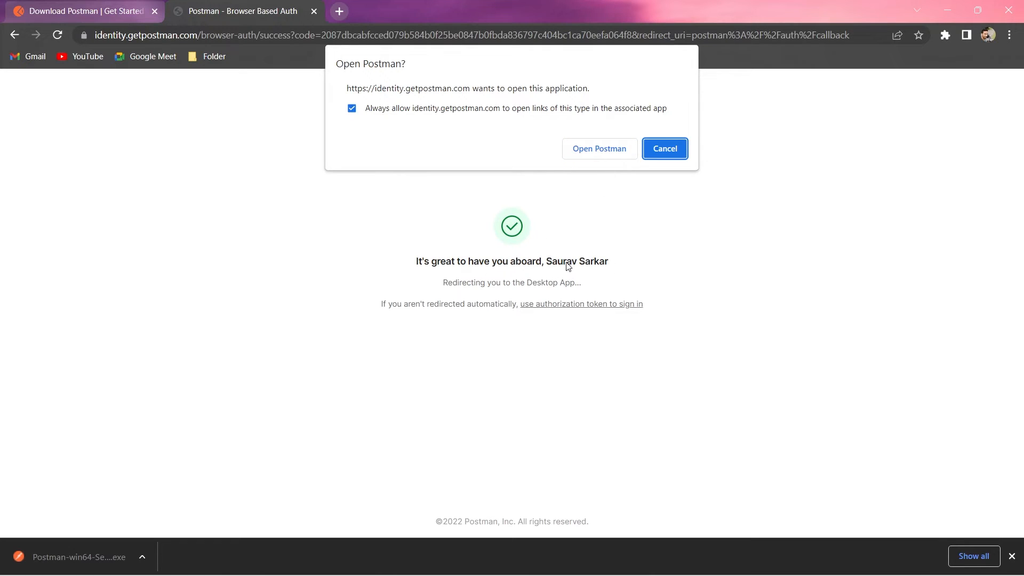
{"action": "left_click", "coordinate": [598, 149]}
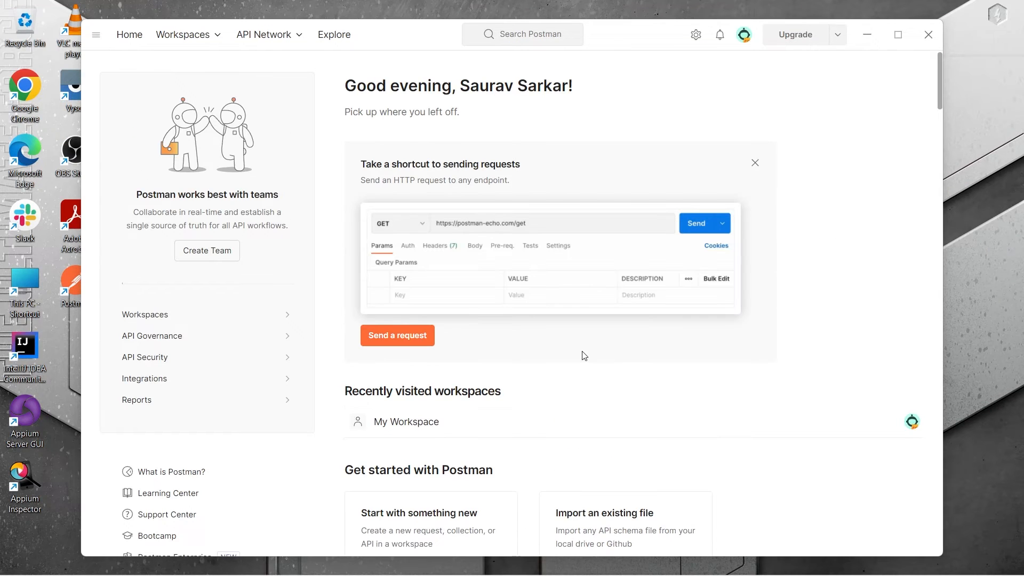
{"action": "mouse_move", "coordinate": [846, 61]}
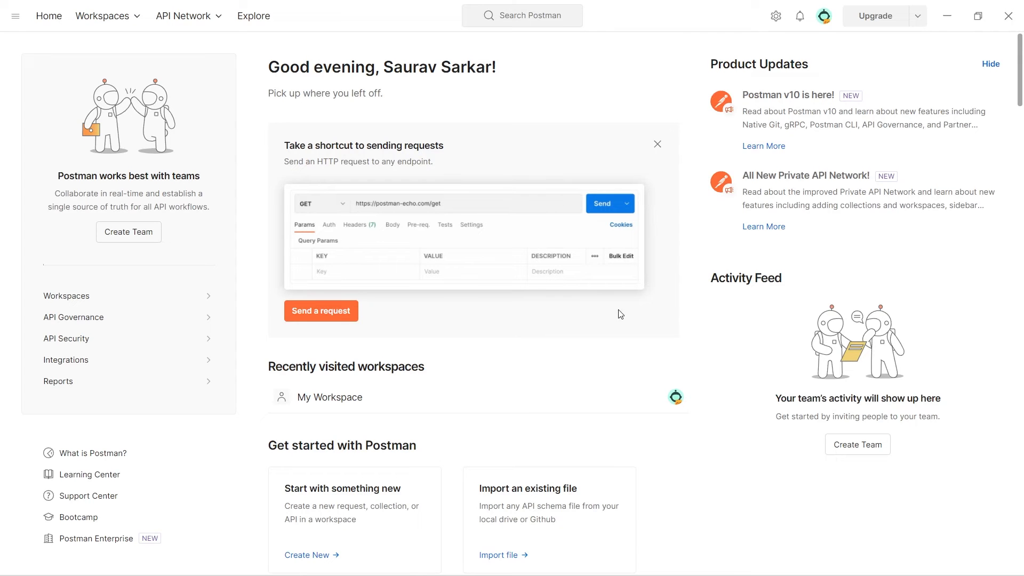
{"action": "mouse_move", "coordinate": [703, 430]}
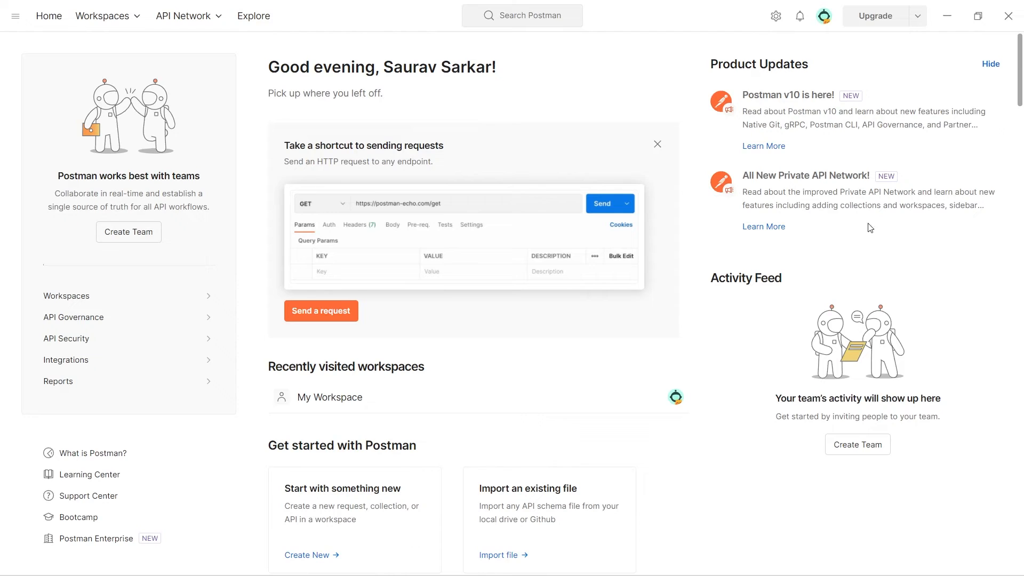
{"action": "mouse_move", "coordinate": [791, 430]}
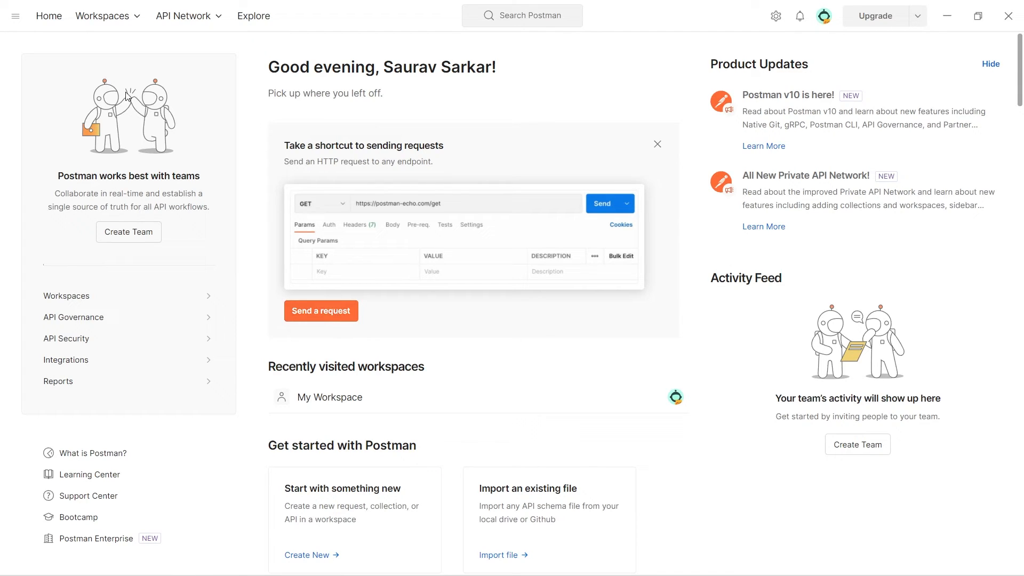
{"action": "left_click", "coordinate": [102, 16]}
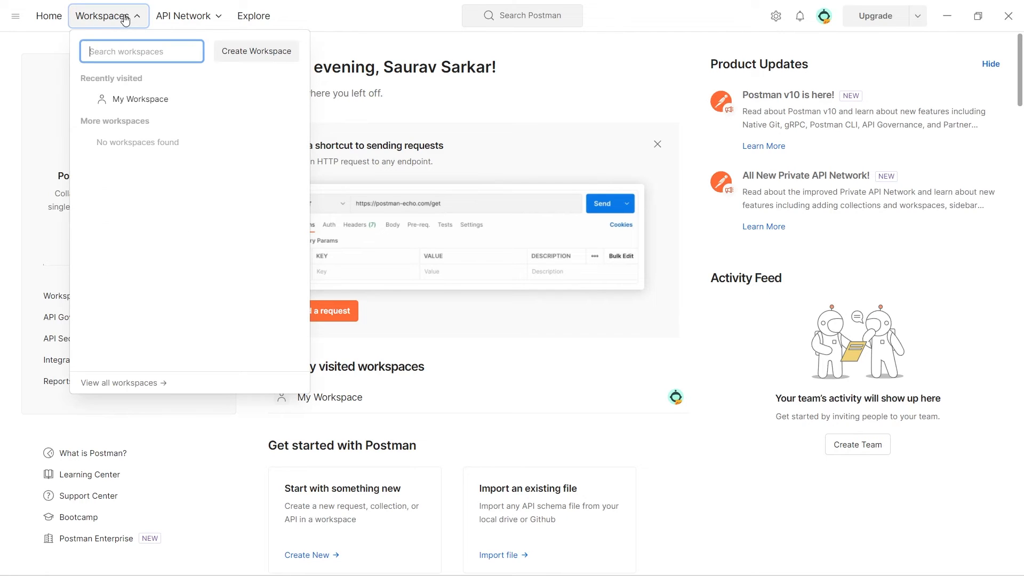
{"action": "mouse_move", "coordinate": [139, 99]}
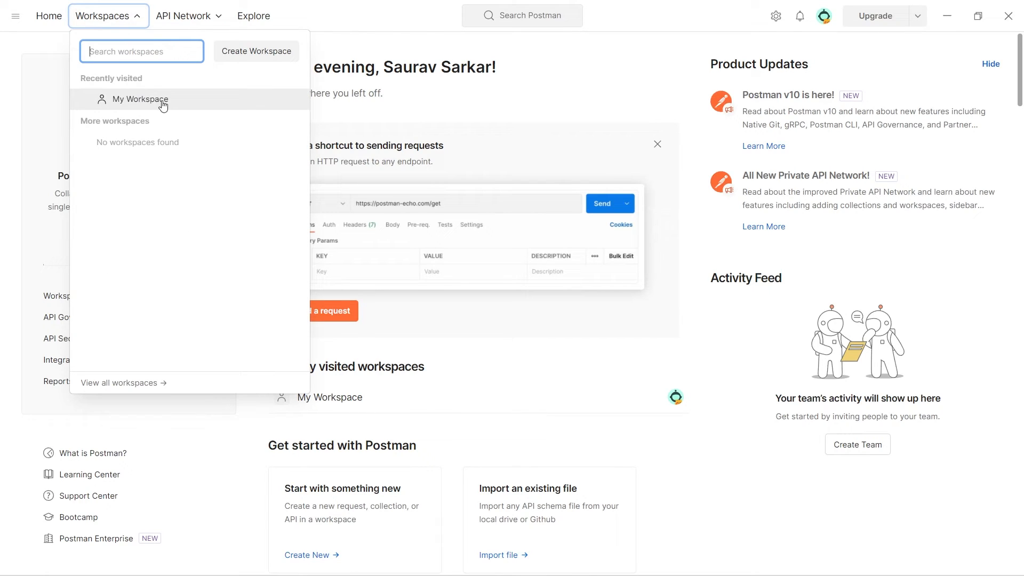
{"action": "mouse_move", "coordinate": [238, 62]}
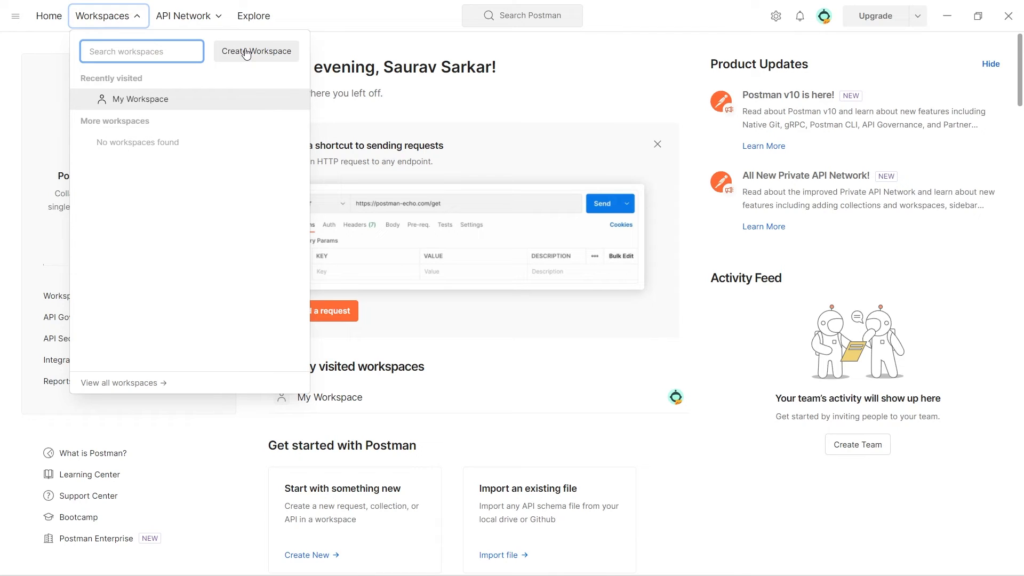
{"action": "left_click", "coordinate": [656, 94]}
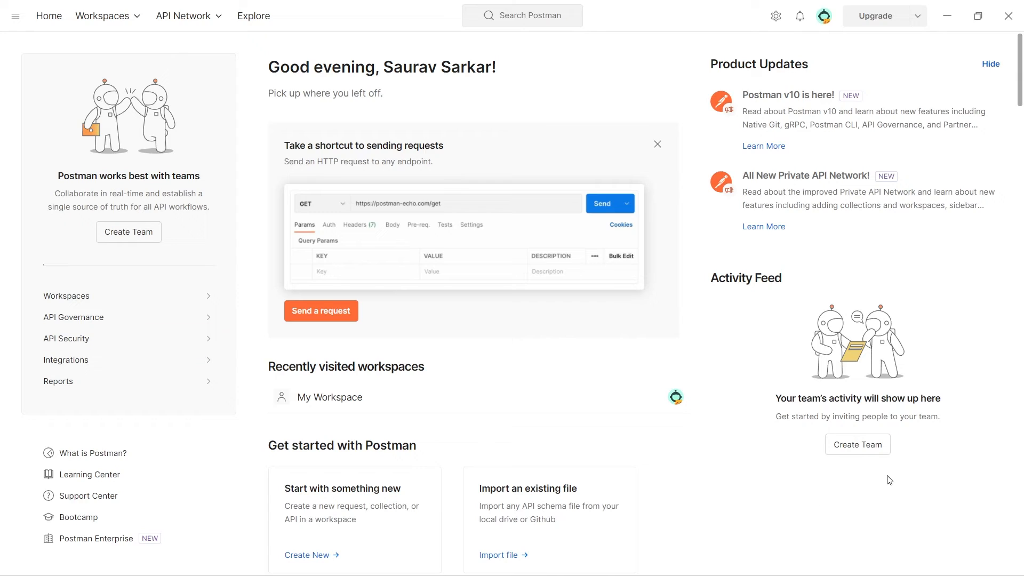
{"action": "mouse_move", "coordinate": [882, 347]}
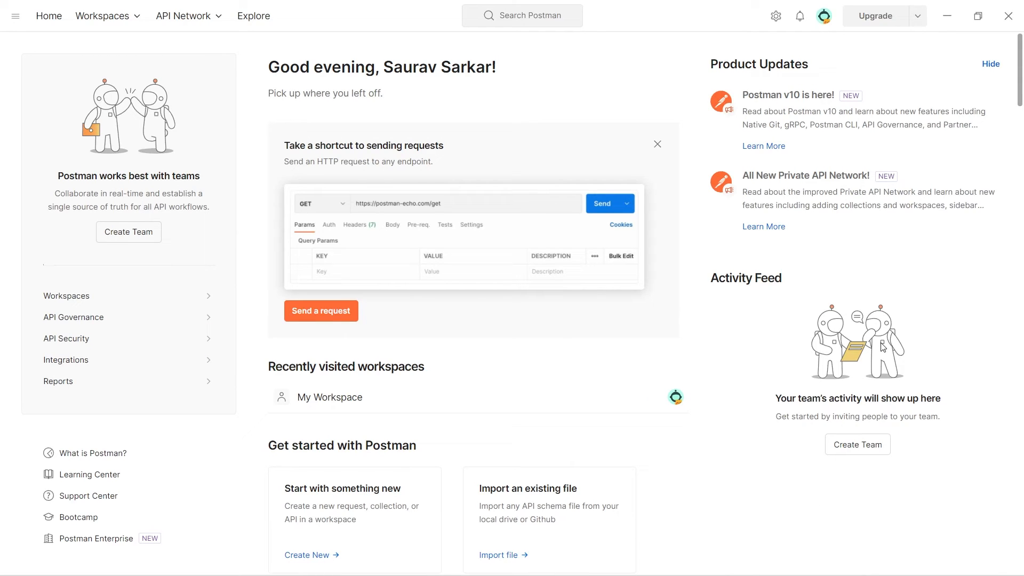
{"action": "mouse_move", "coordinate": [710, 89]}
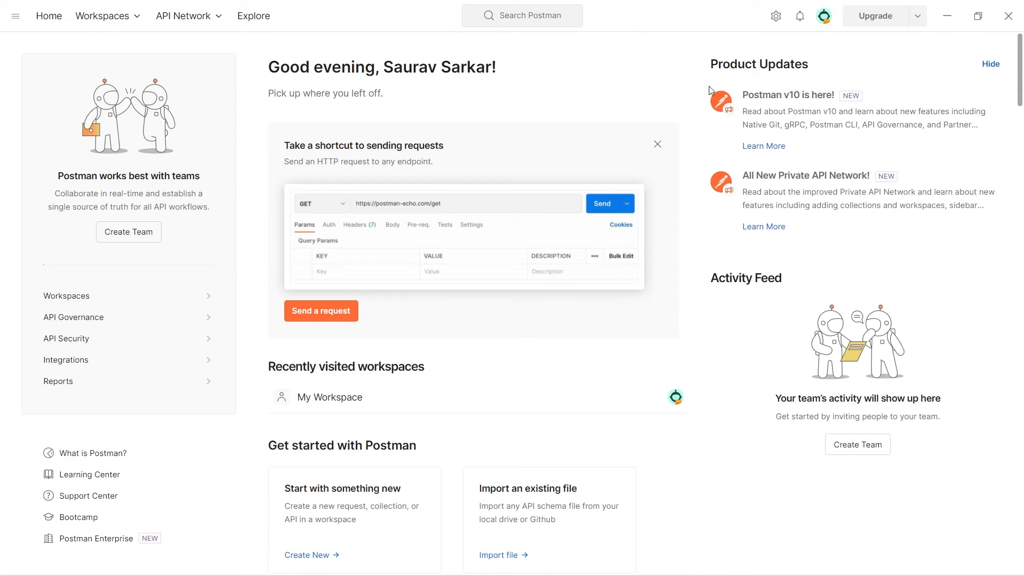
{"action": "left_click", "coordinate": [15, 16]}
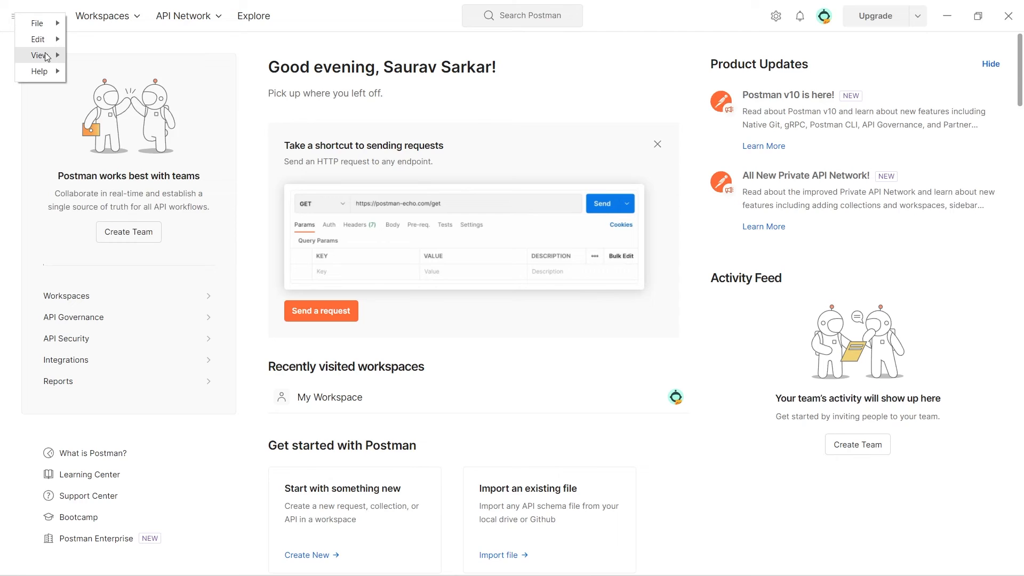
{"action": "left_click", "coordinate": [39, 54]}
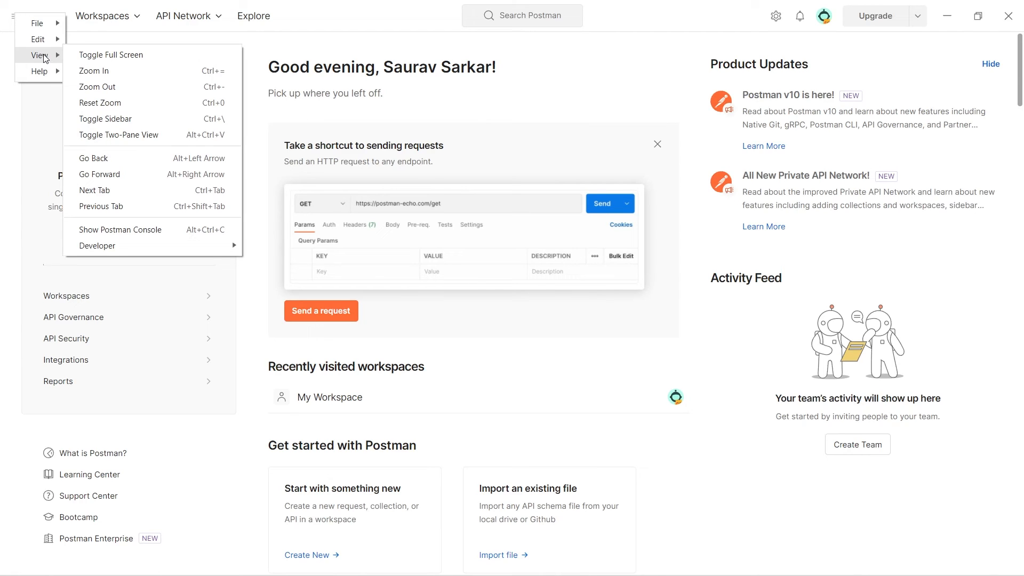
{"action": "mouse_move", "coordinate": [106, 70]}
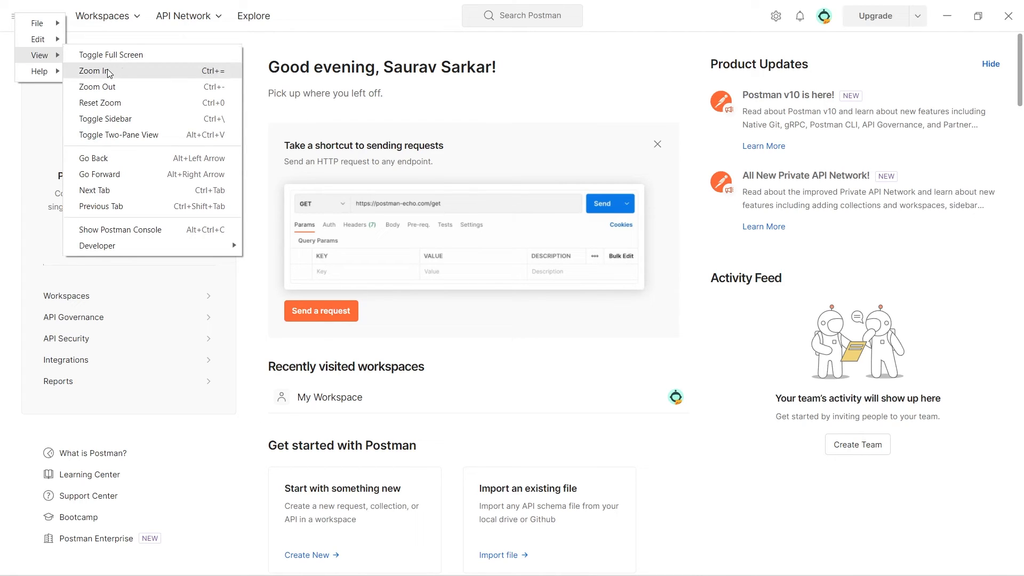
{"action": "mouse_move", "coordinate": [97, 86]}
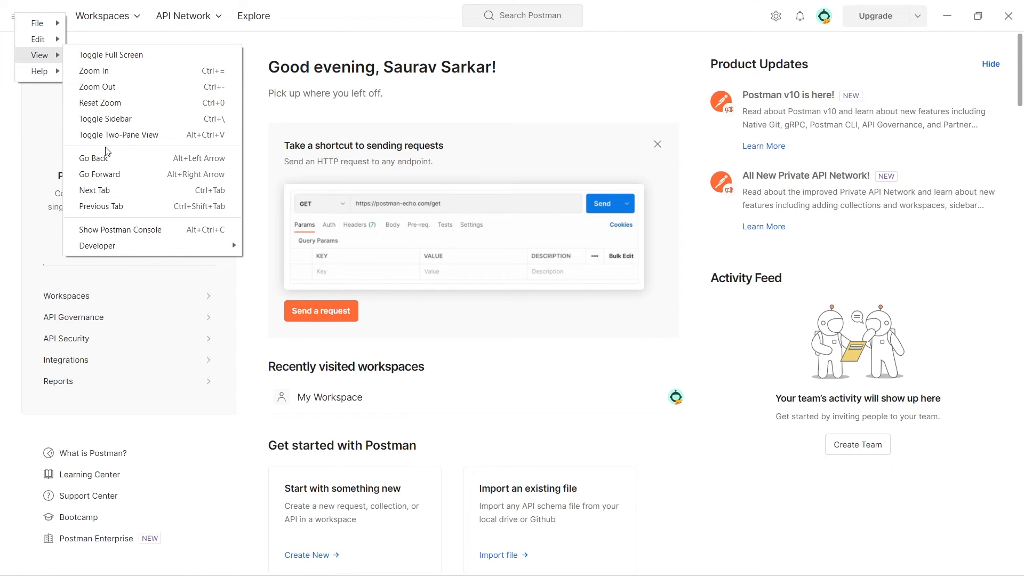
{"action": "left_click", "coordinate": [356, 12]}
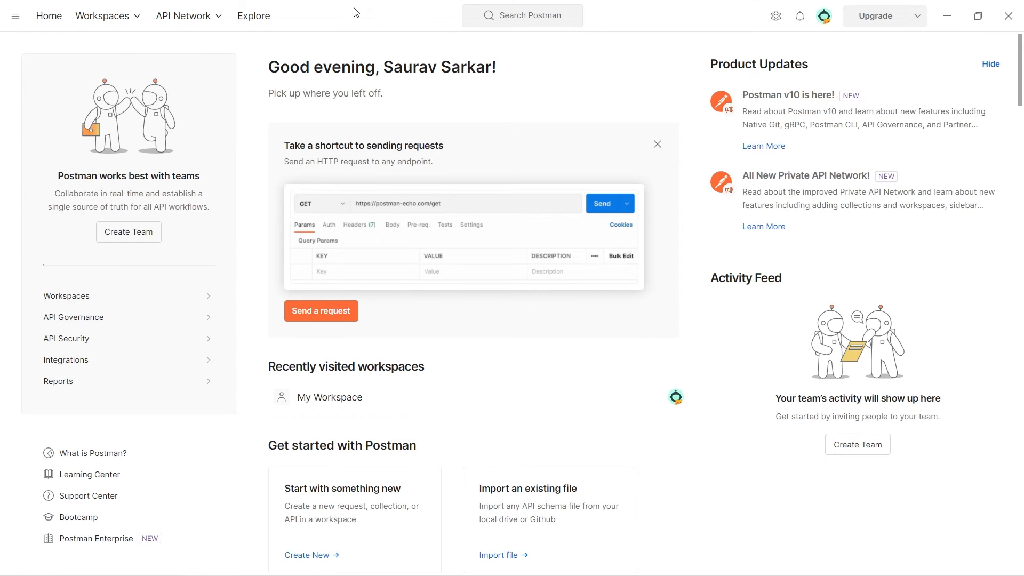
{"action": "mouse_move", "coordinate": [794, 31]}
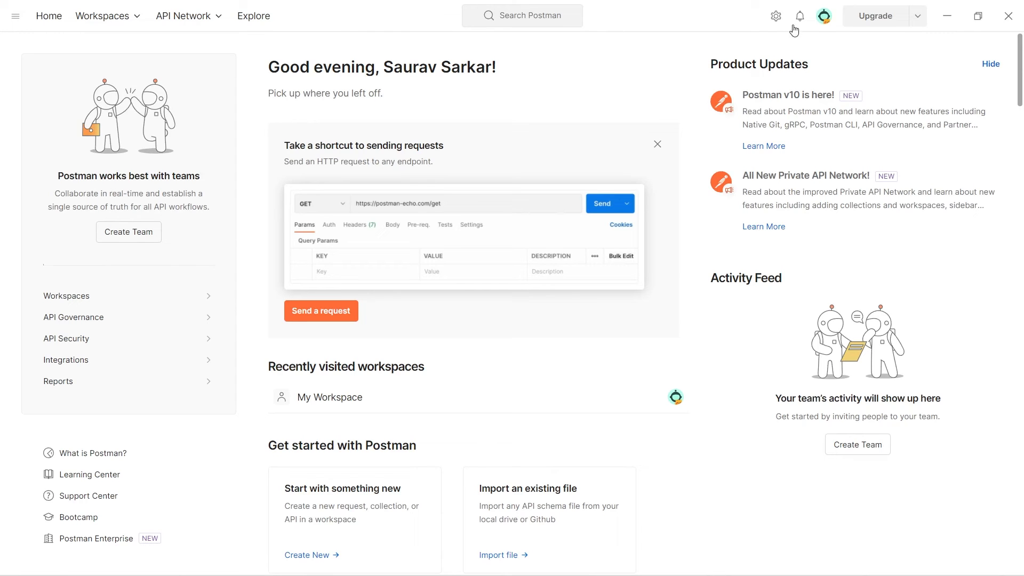
- In Settings > Themes, apply the dark theme to Postman
{"action": "left_click", "coordinate": [776, 16]}
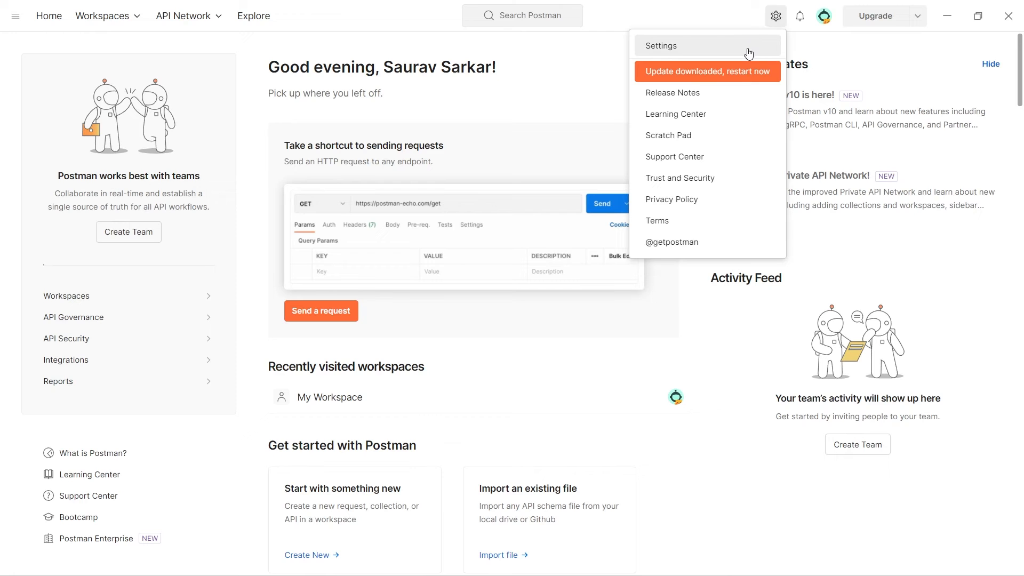
{"action": "mouse_move", "coordinate": [689, 156]}
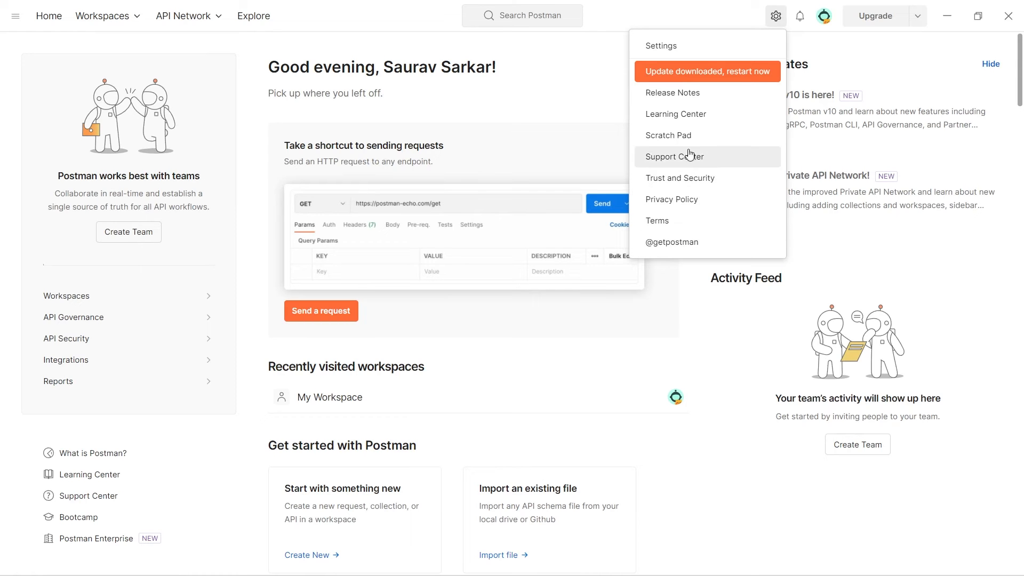
{"action": "left_click", "coordinate": [660, 45]}
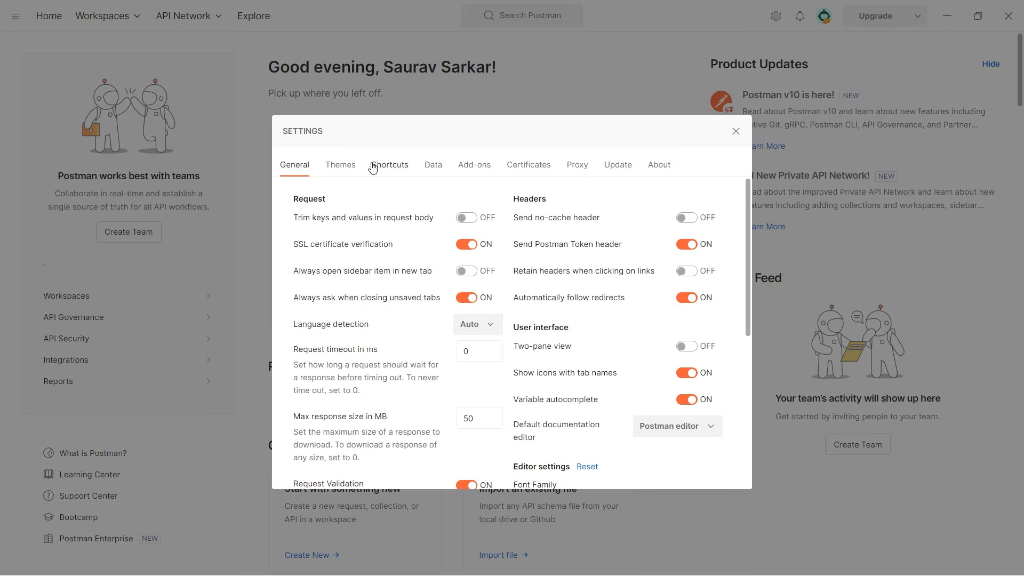
{"action": "left_click", "coordinate": [734, 131]}
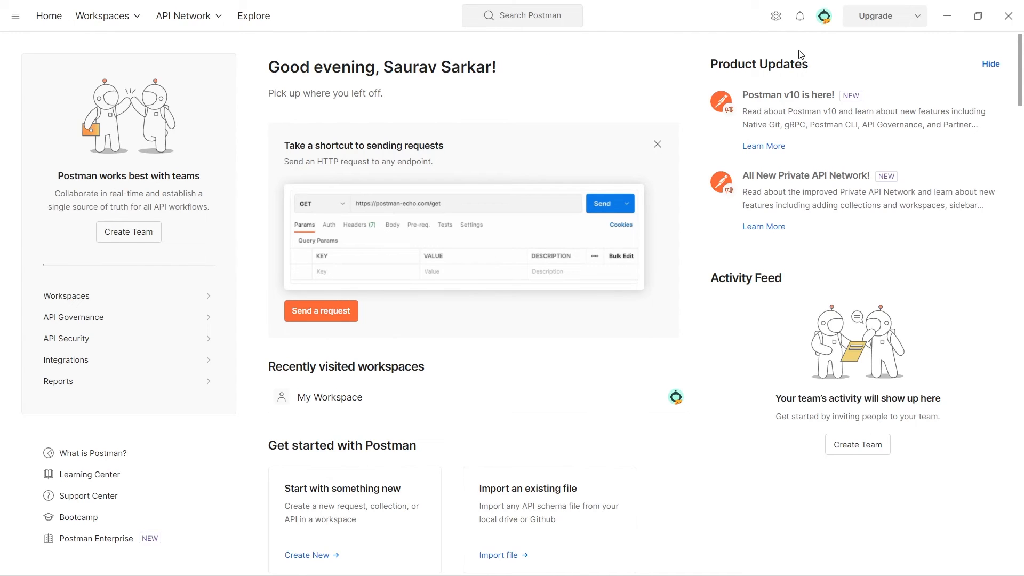
{"action": "left_click", "coordinate": [775, 16]}
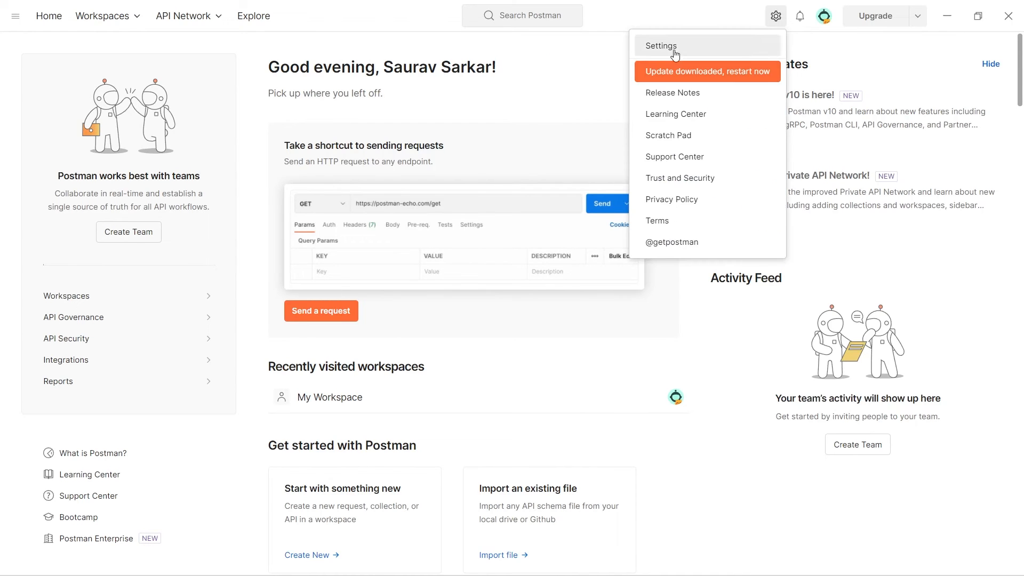
{"action": "left_click", "coordinate": [661, 46]}
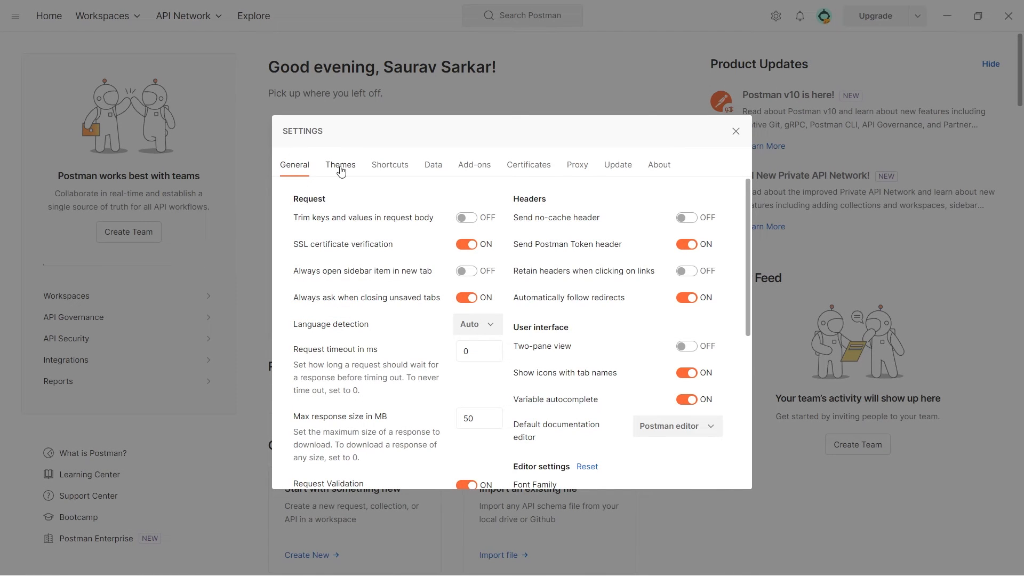
{"action": "left_click", "coordinate": [339, 164]}
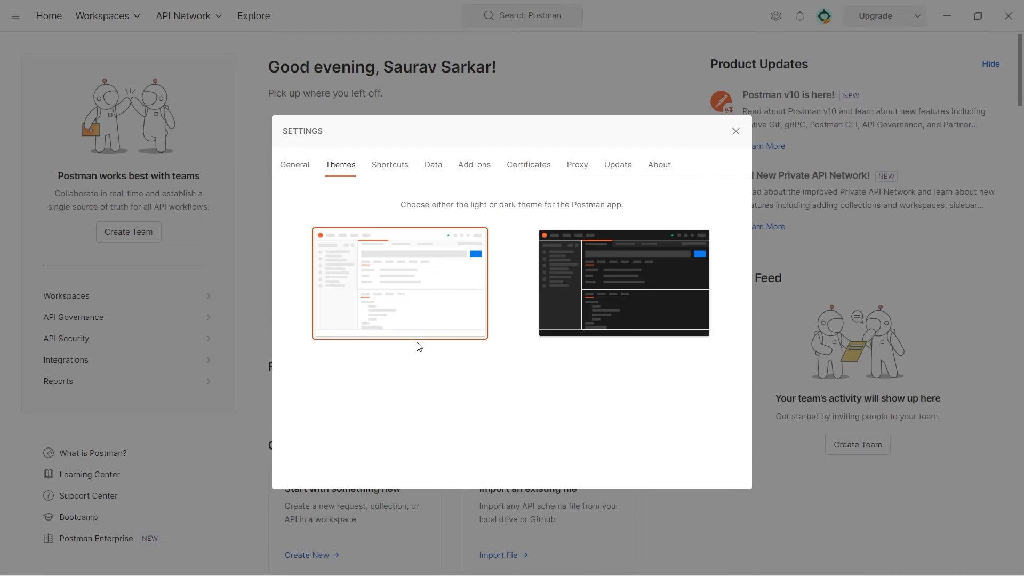
{"action": "mouse_move", "coordinate": [632, 270]}
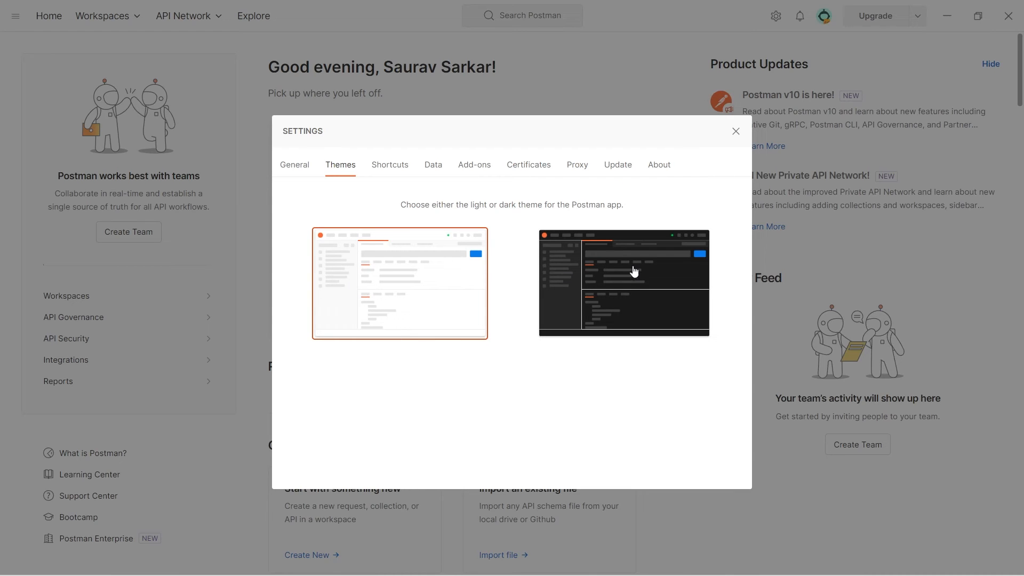
{"action": "mouse_move", "coordinate": [613, 286]}
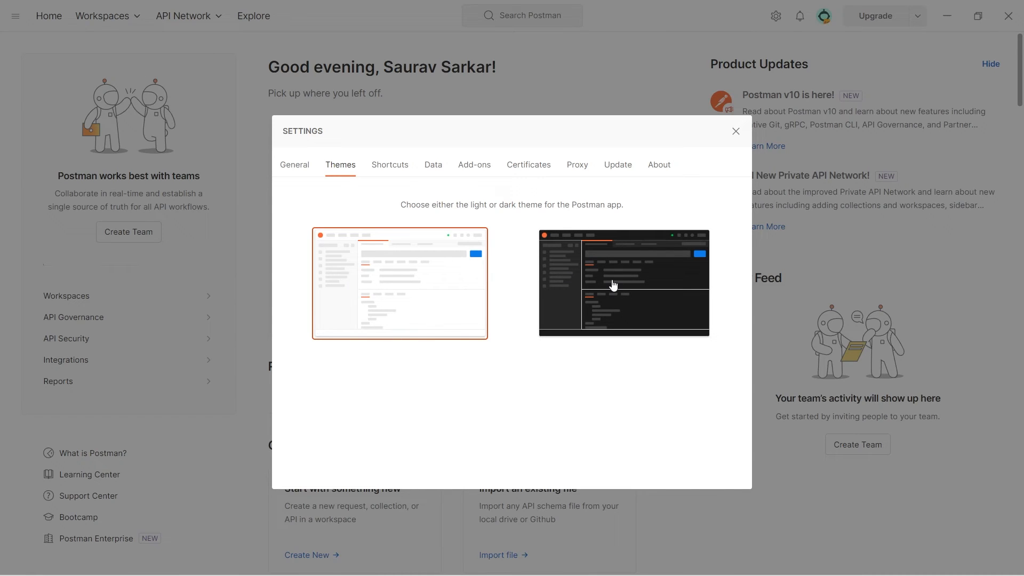
{"action": "left_click", "coordinate": [621, 282]}
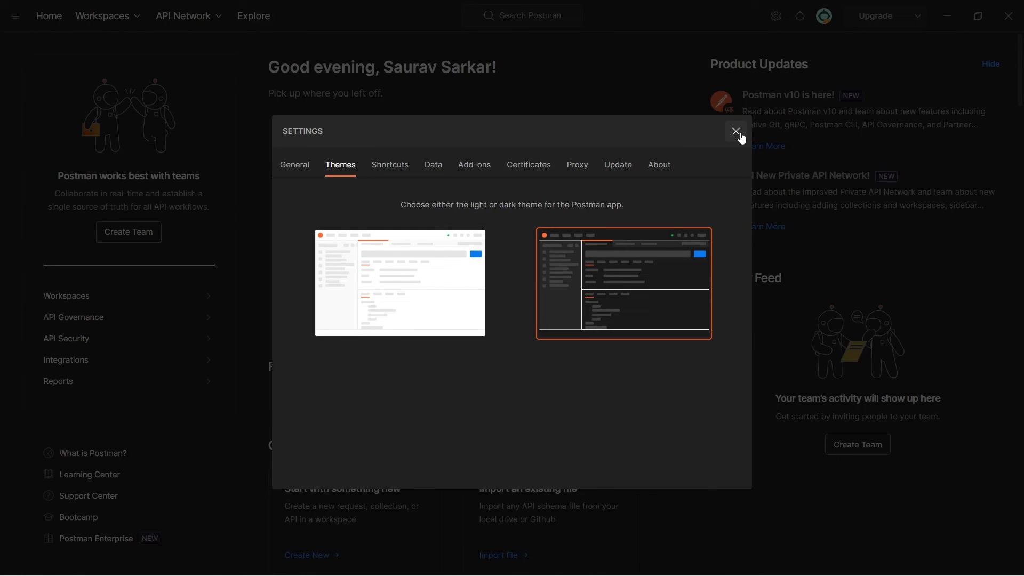
- Close the Settings dialog to show the dark-themed home page
{"action": "left_click", "coordinate": [736, 132]}
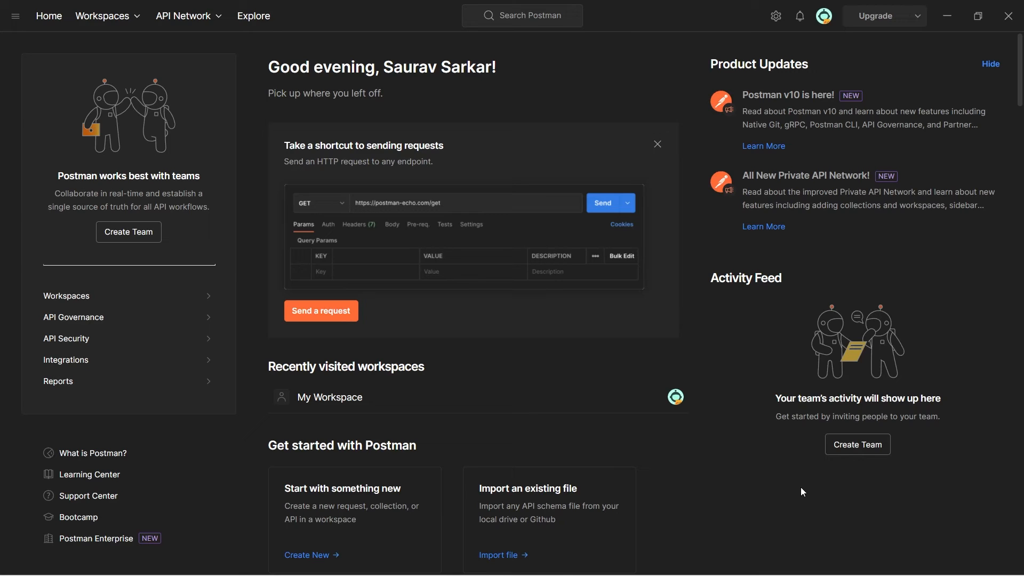
{"action": "mouse_move", "coordinate": [802, 478]}
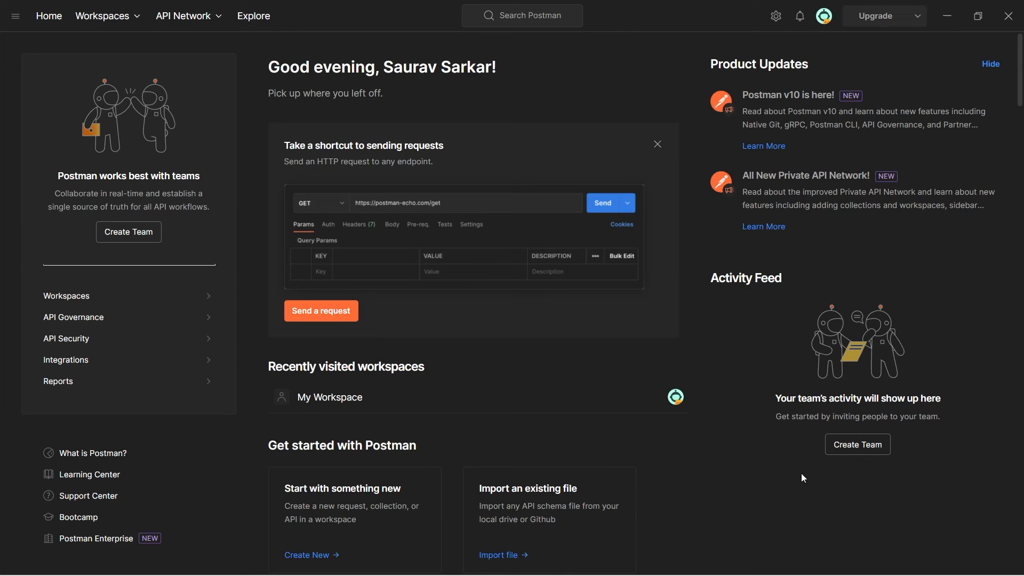
{"action": "mouse_move", "coordinate": [708, 237]}
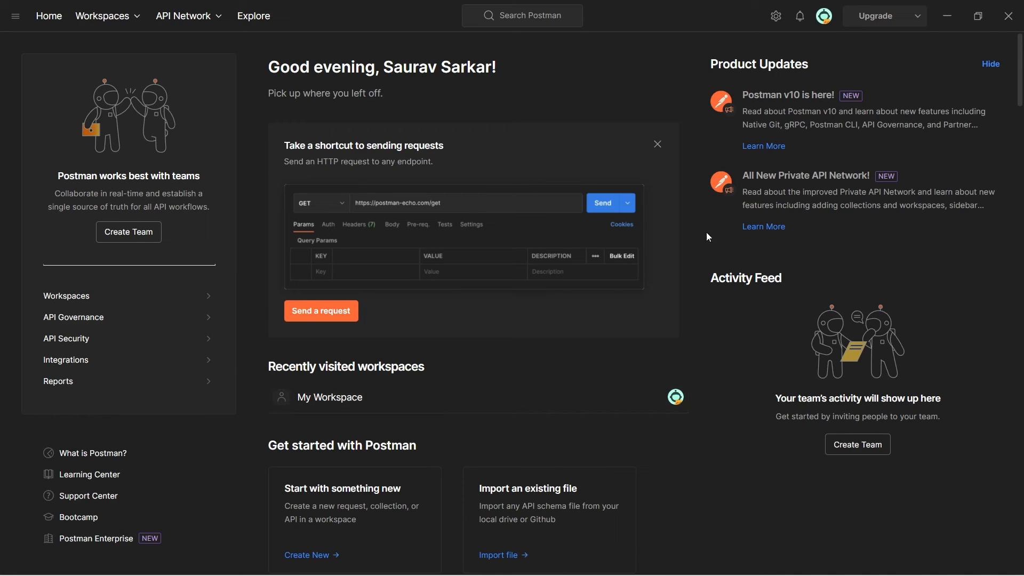
{"action": "mouse_move", "coordinate": [820, 505]}
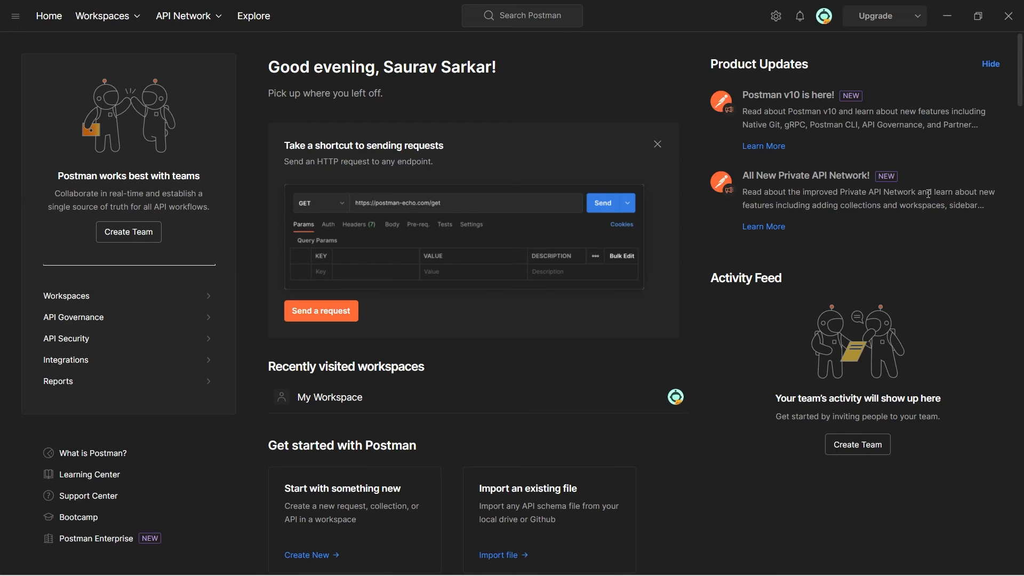
{"action": "mouse_move", "coordinate": [833, 518]}
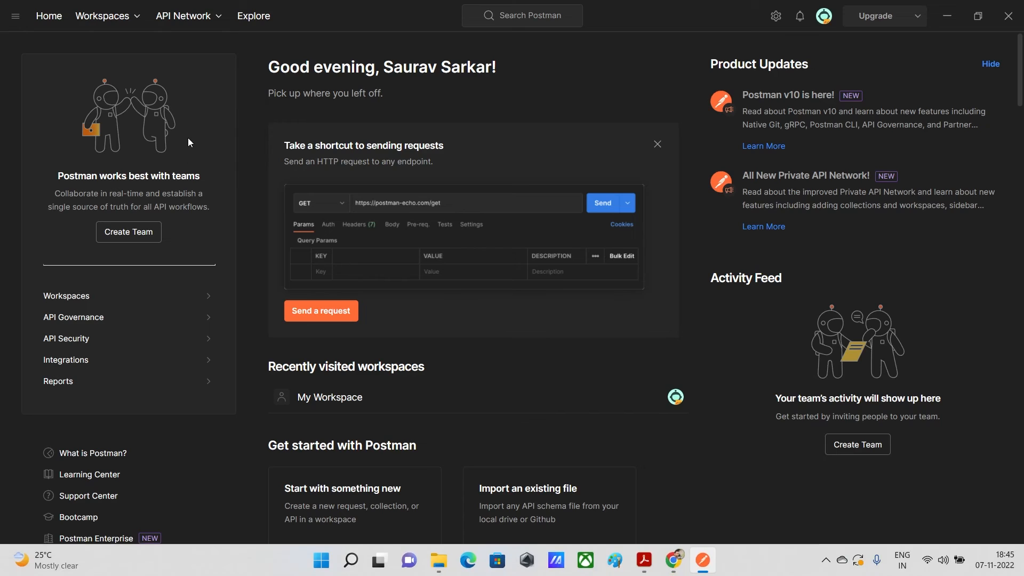
- Switch to My Workspace from the header Workspaces list, listing its collections and history
{"action": "left_click", "coordinate": [102, 16]}
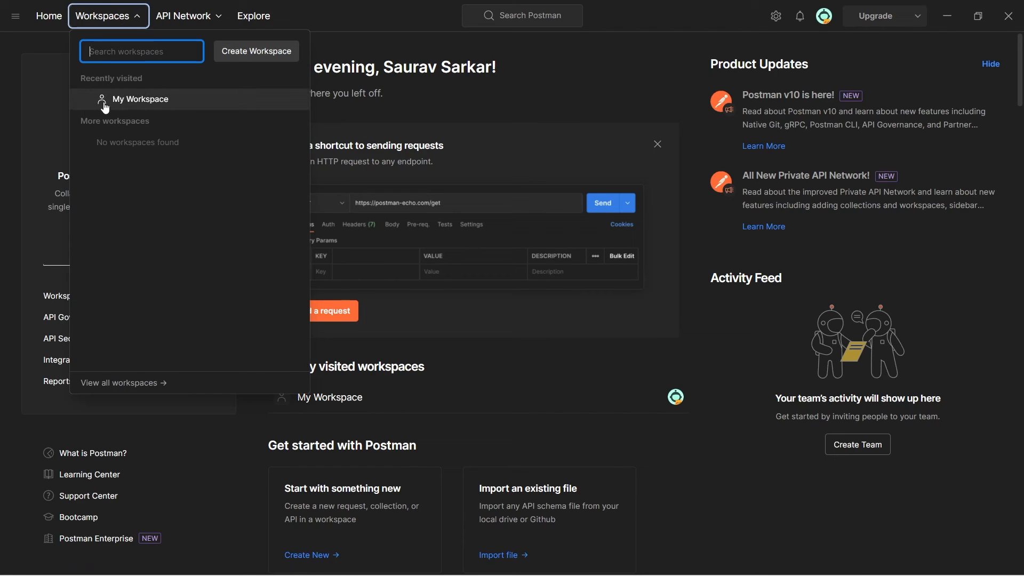
{"action": "mouse_move", "coordinate": [101, 85]}
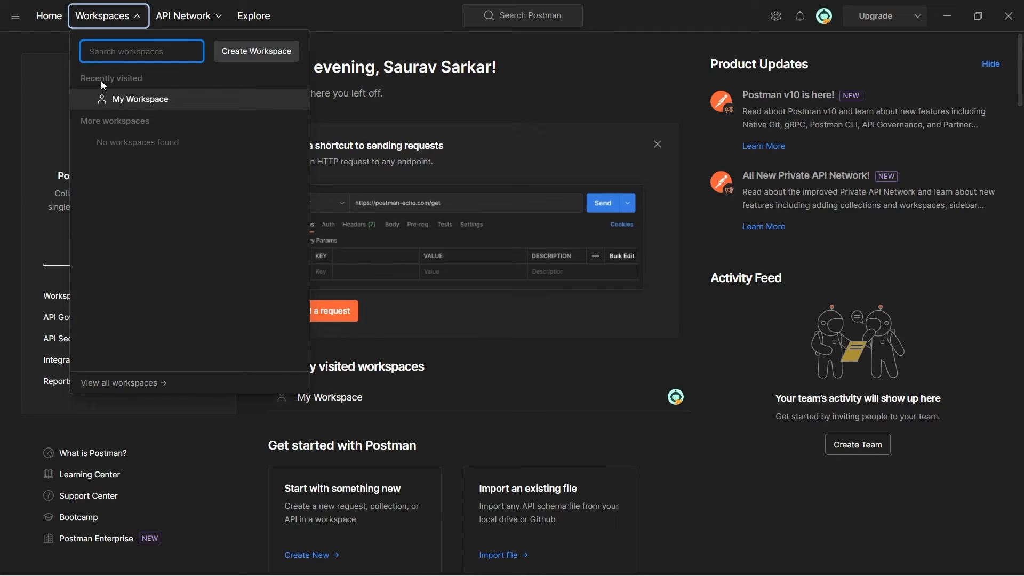
{"action": "mouse_move", "coordinate": [146, 104]}
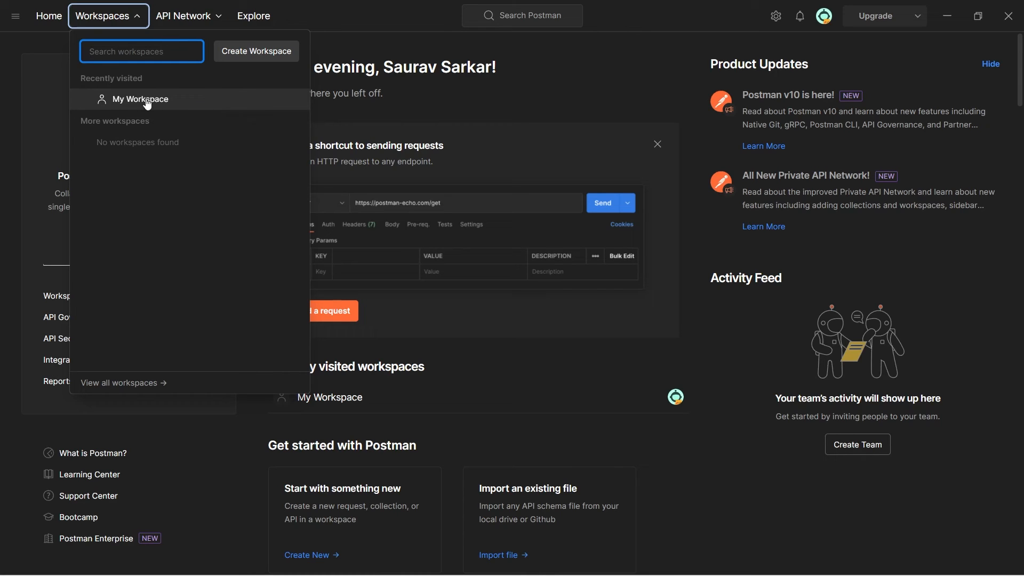
{"action": "left_click", "coordinate": [140, 99]}
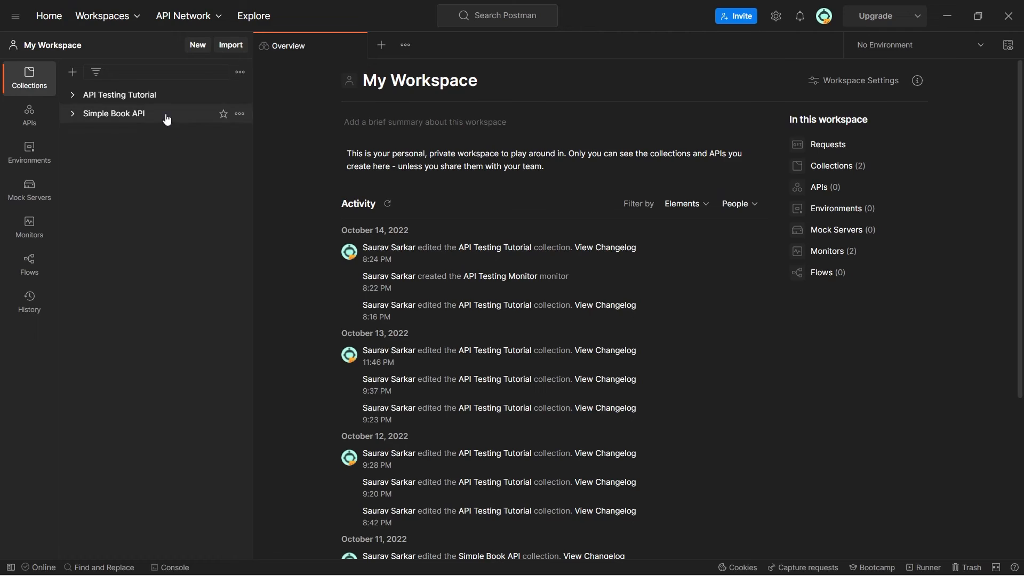
{"action": "mouse_move", "coordinate": [479, 223]}
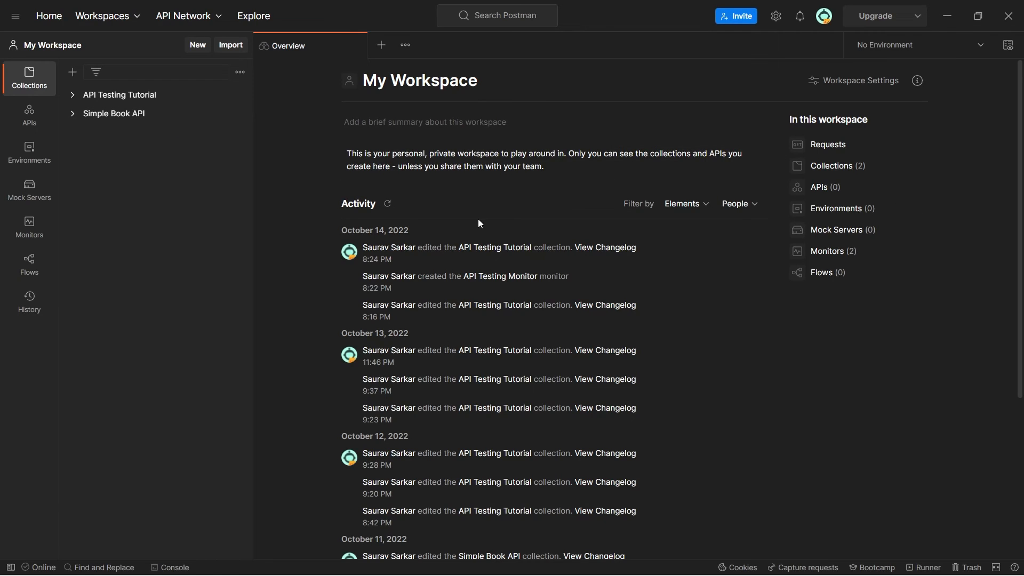
{"action": "mouse_move", "coordinate": [476, 318]}
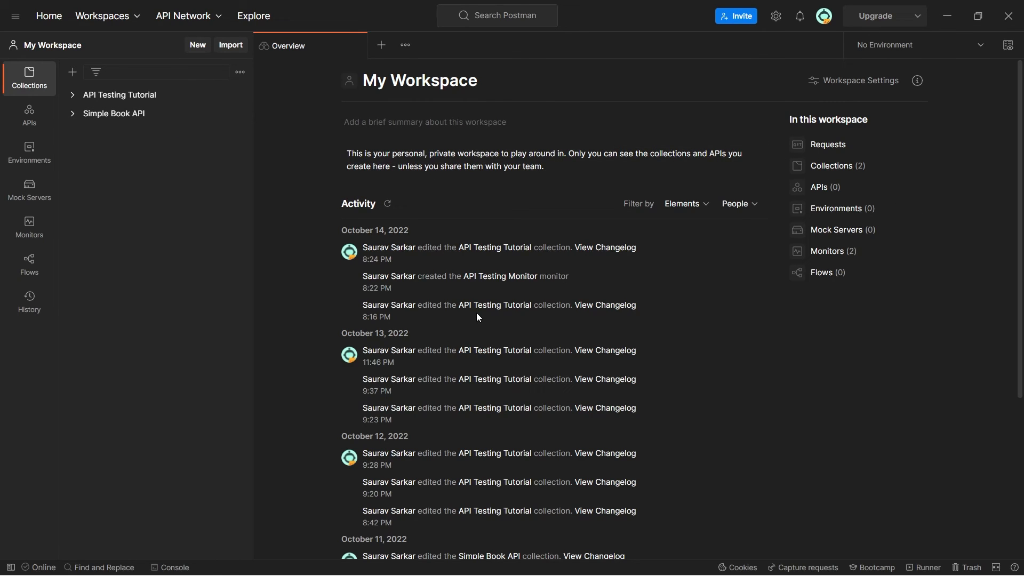
{"action": "left_click", "coordinate": [103, 16]}
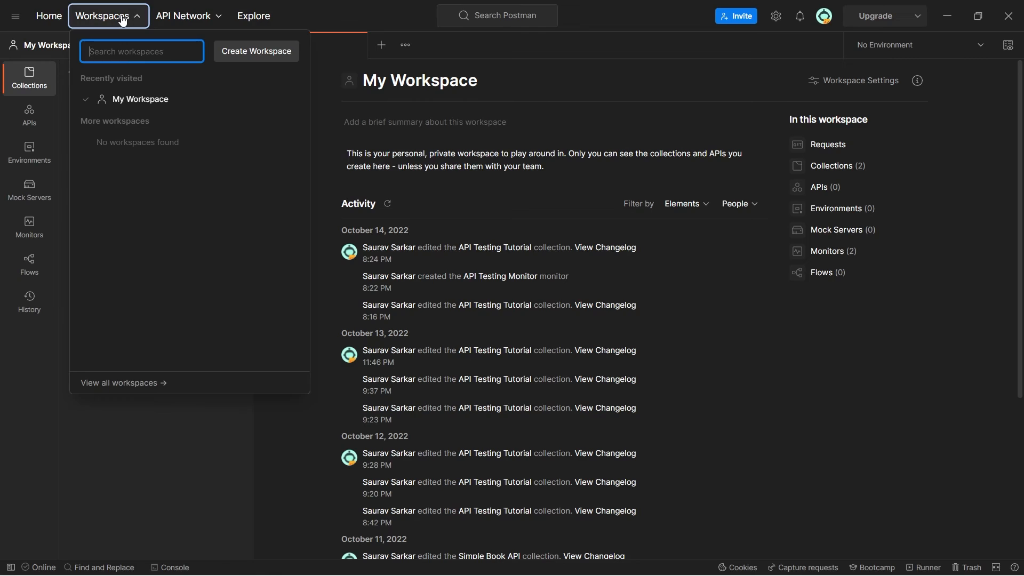
{"action": "mouse_move", "coordinate": [256, 51]}
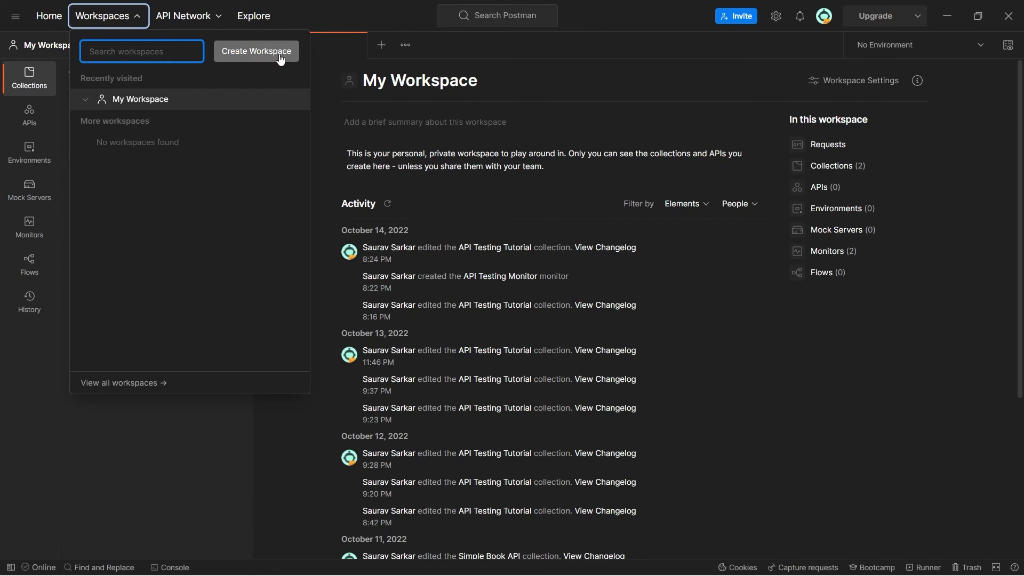
{"action": "mouse_move", "coordinate": [229, 435]}
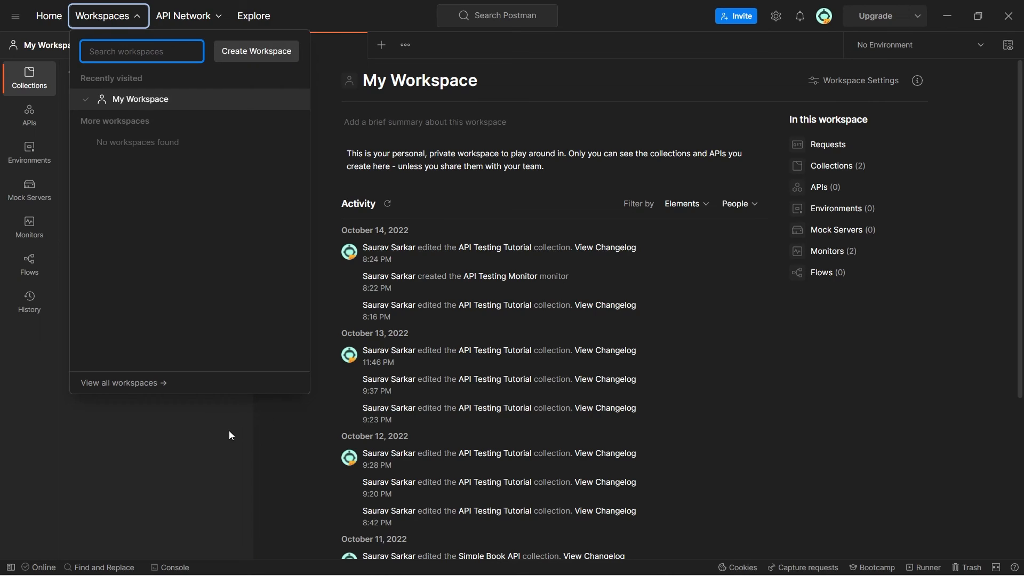
{"action": "left_click", "coordinate": [107, 16]}
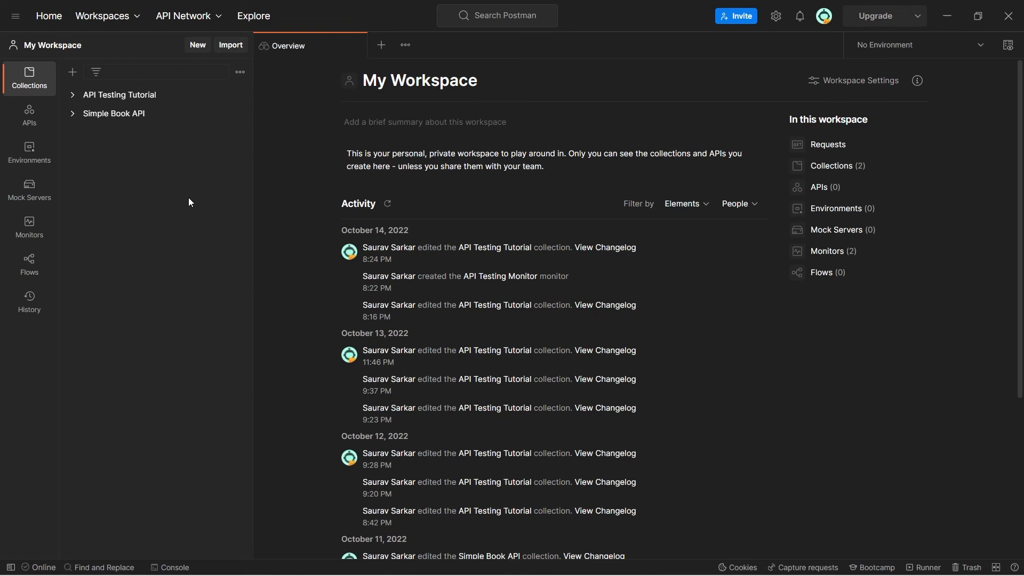
{"action": "mouse_move", "coordinate": [330, 113]}
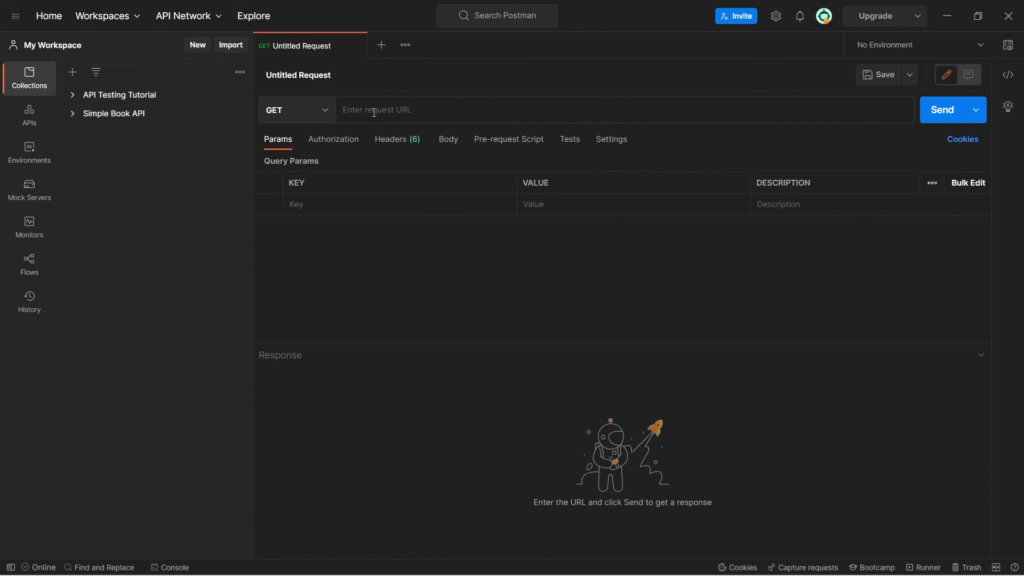
{"action": "mouse_move", "coordinate": [475, 215]}
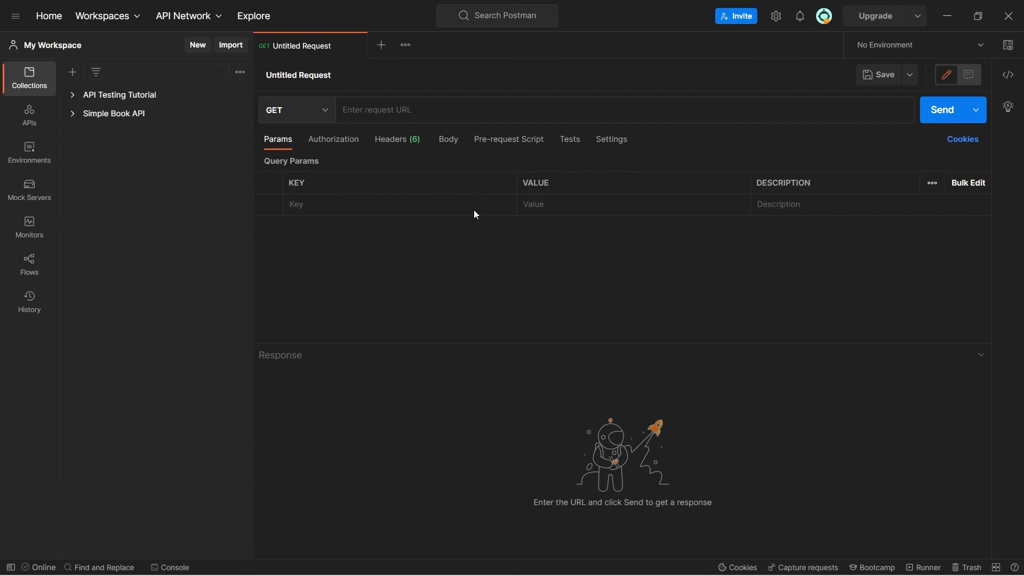
{"action": "mouse_move", "coordinate": [284, 354]}
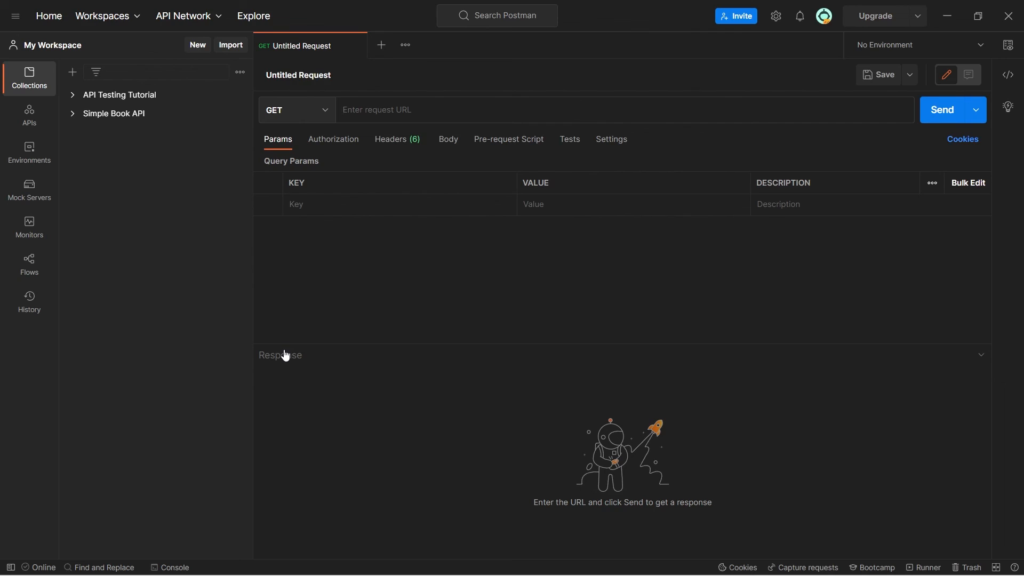
- Add a new Untitled Request tab and focus its empty URL field
{"action": "left_click", "coordinate": [458, 110]}
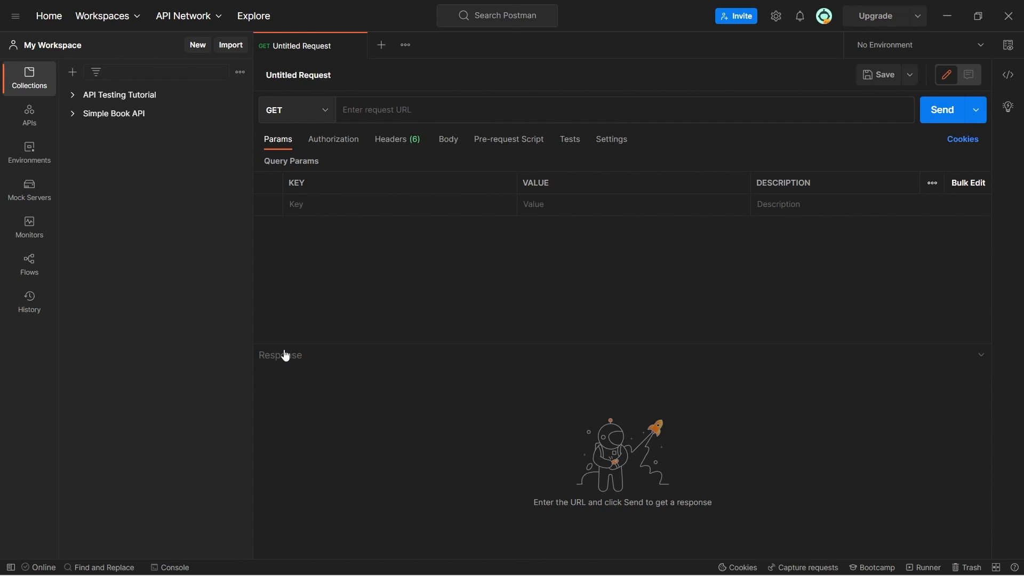
{"action": "left_click", "coordinate": [392, 108]}
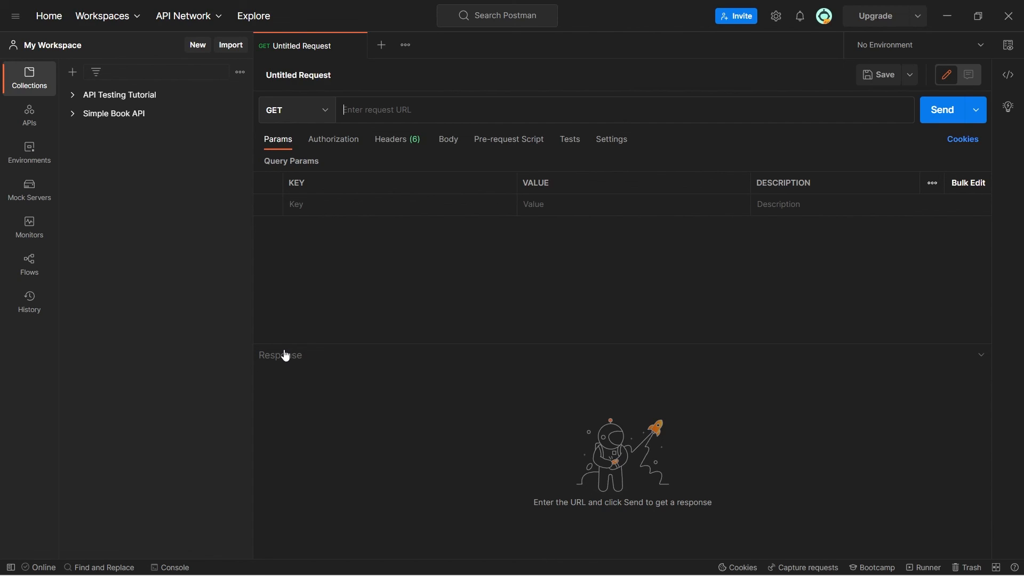